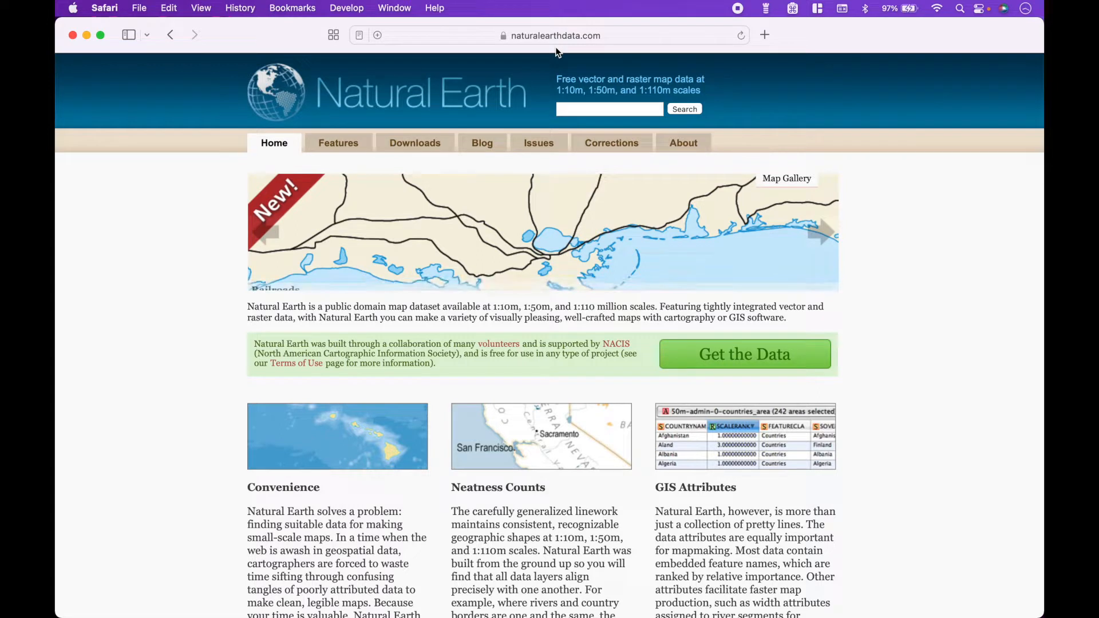
# Download the 1:10m Cultural 'Admin 1 – States, Provinces' dataset from Natural Earth
pyautogui.click(822, 232)
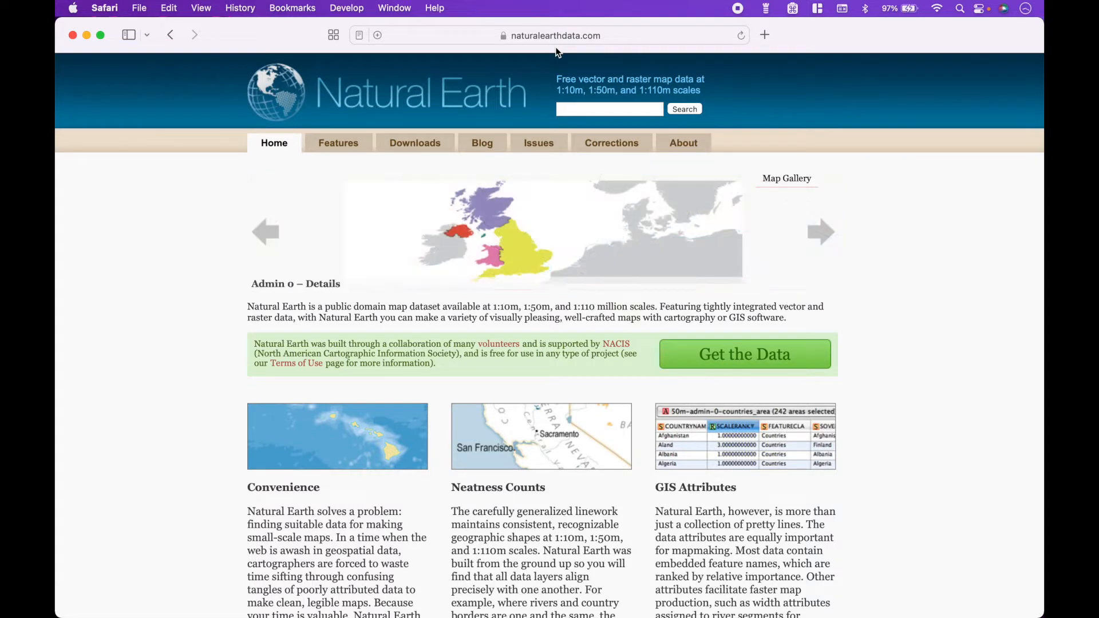
pyautogui.moveTo(419, 150)
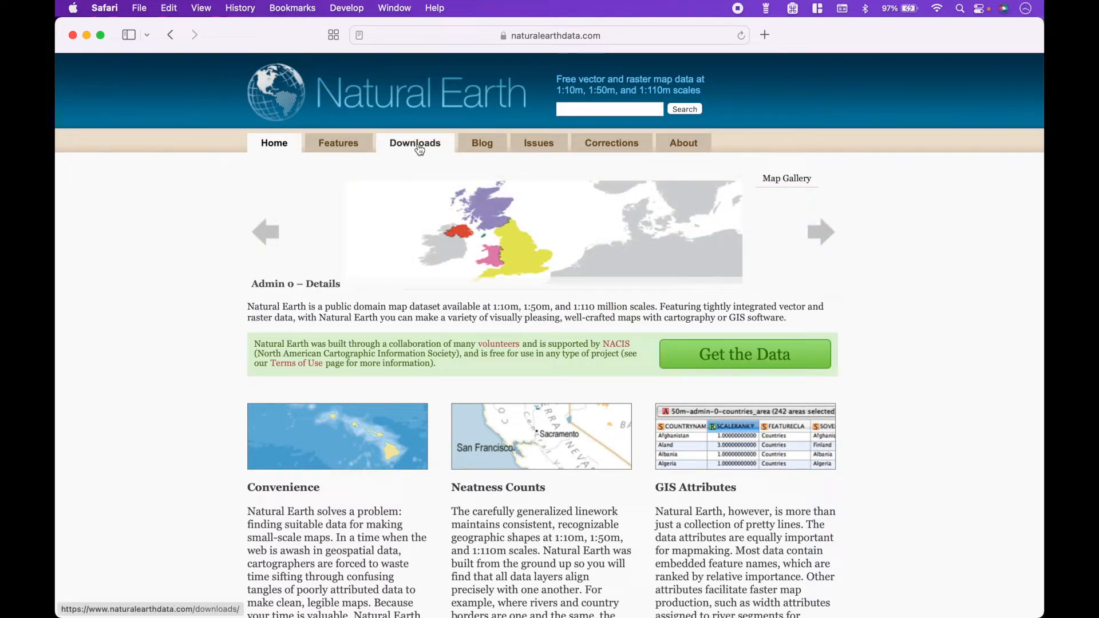
pyautogui.click(414, 143)
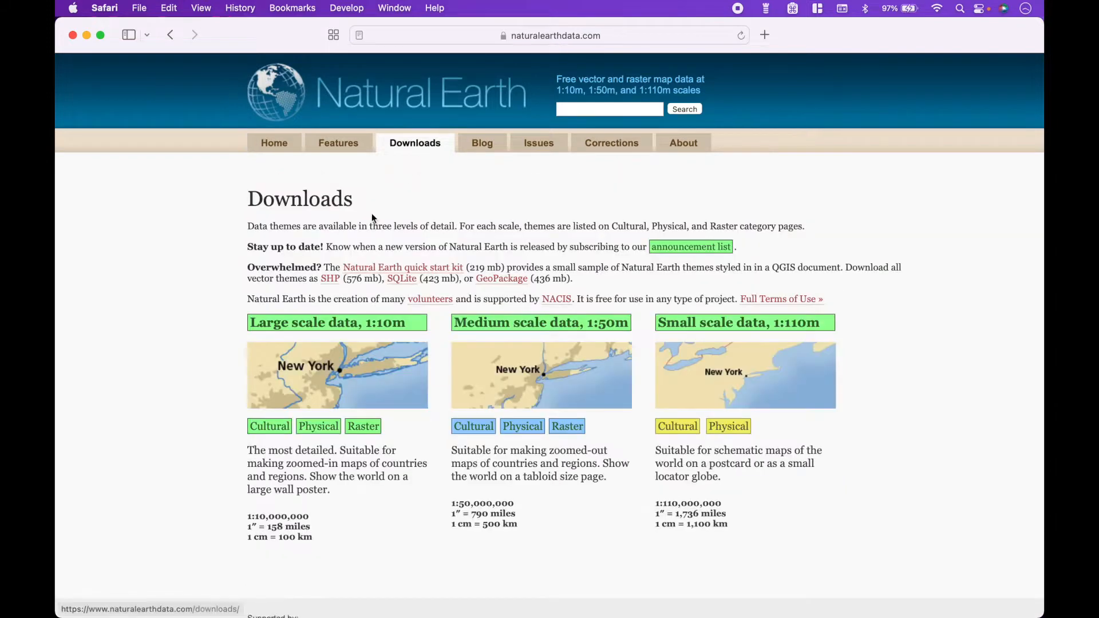
pyautogui.click(269, 426)
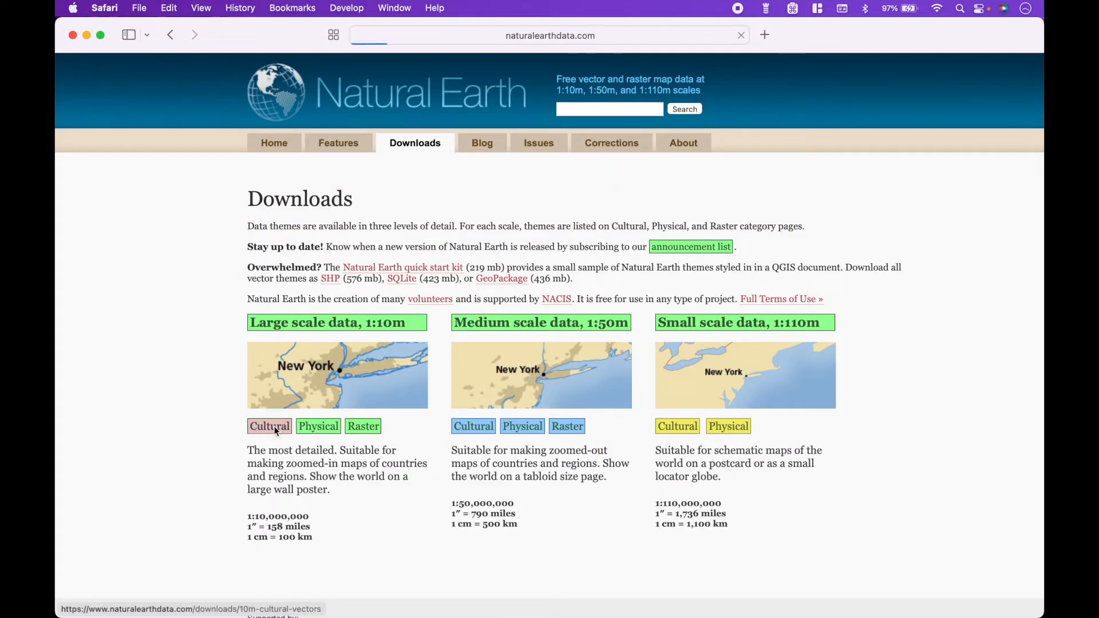
pyautogui.click(270, 426)
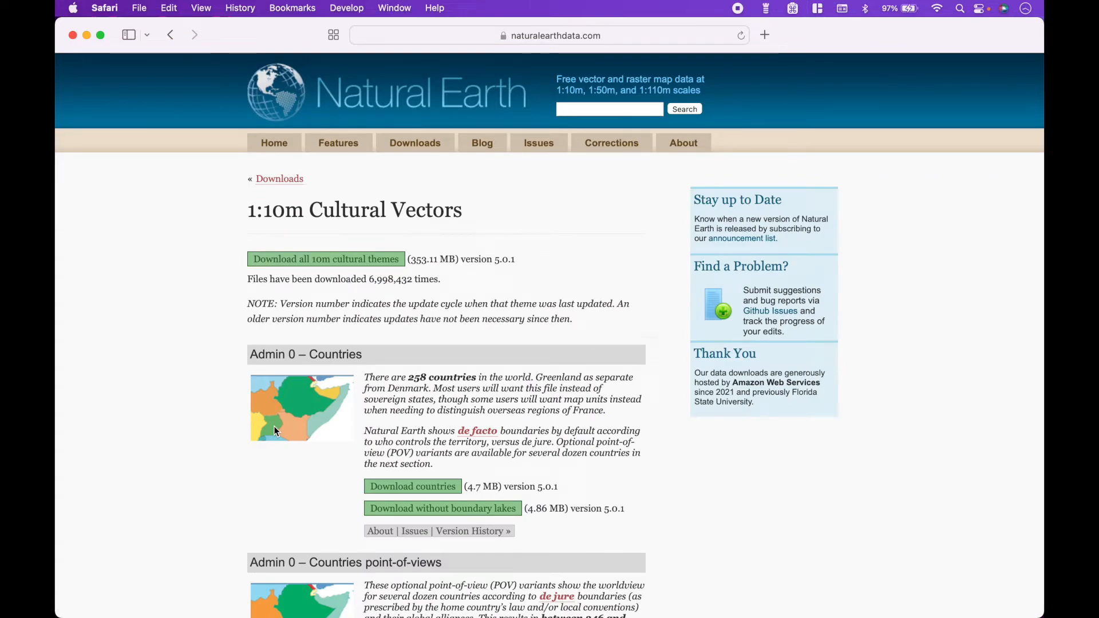
pyautogui.scroll(-3)
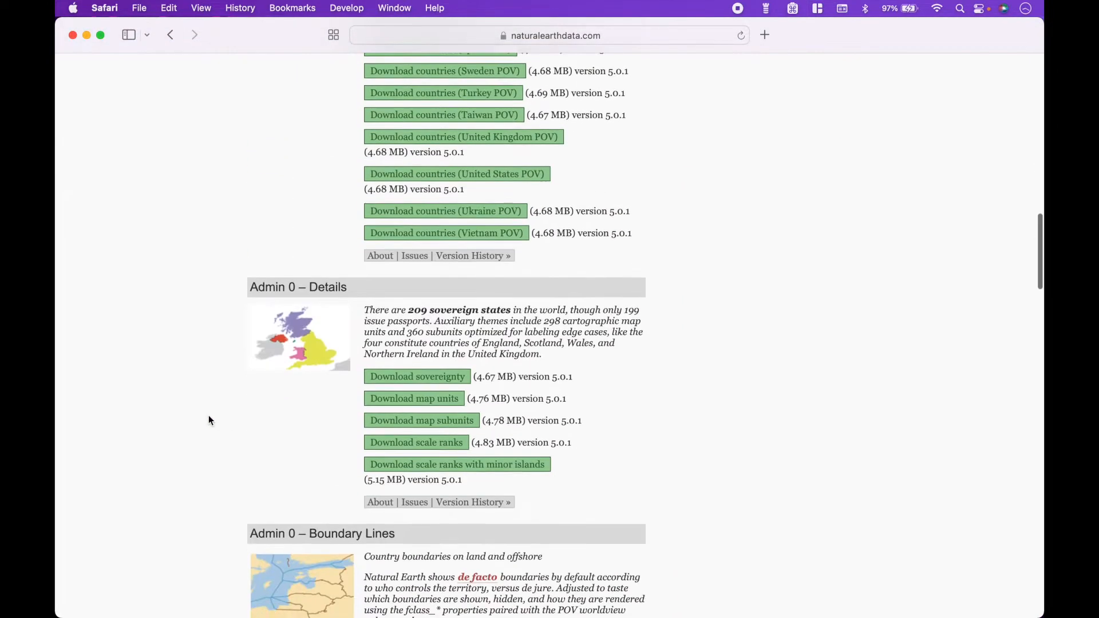
pyautogui.scroll(-3)
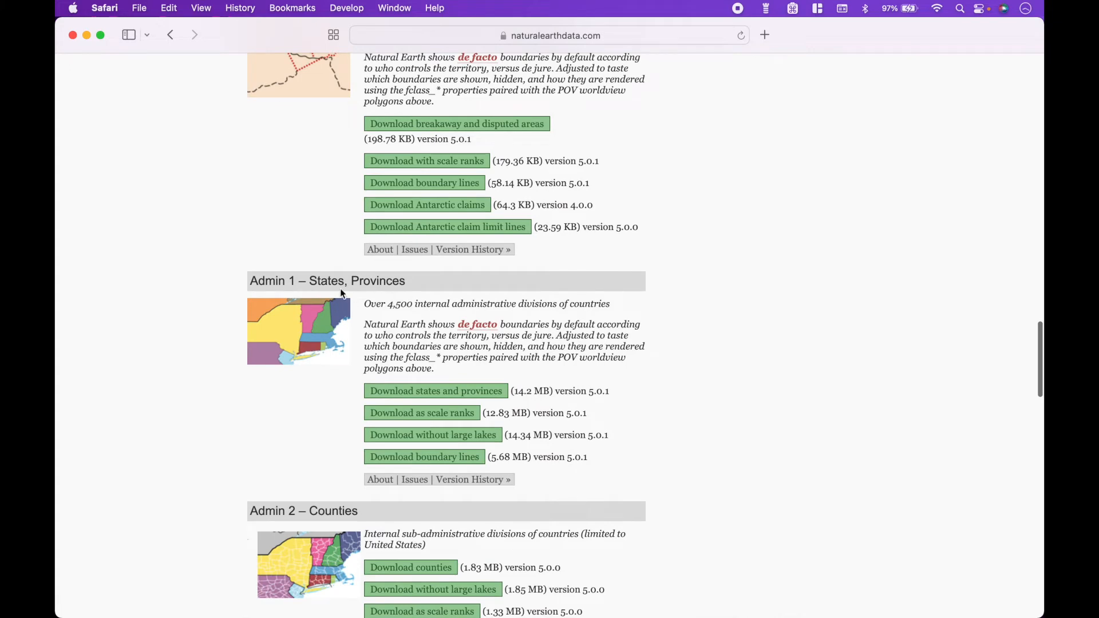
pyautogui.click(435, 391)
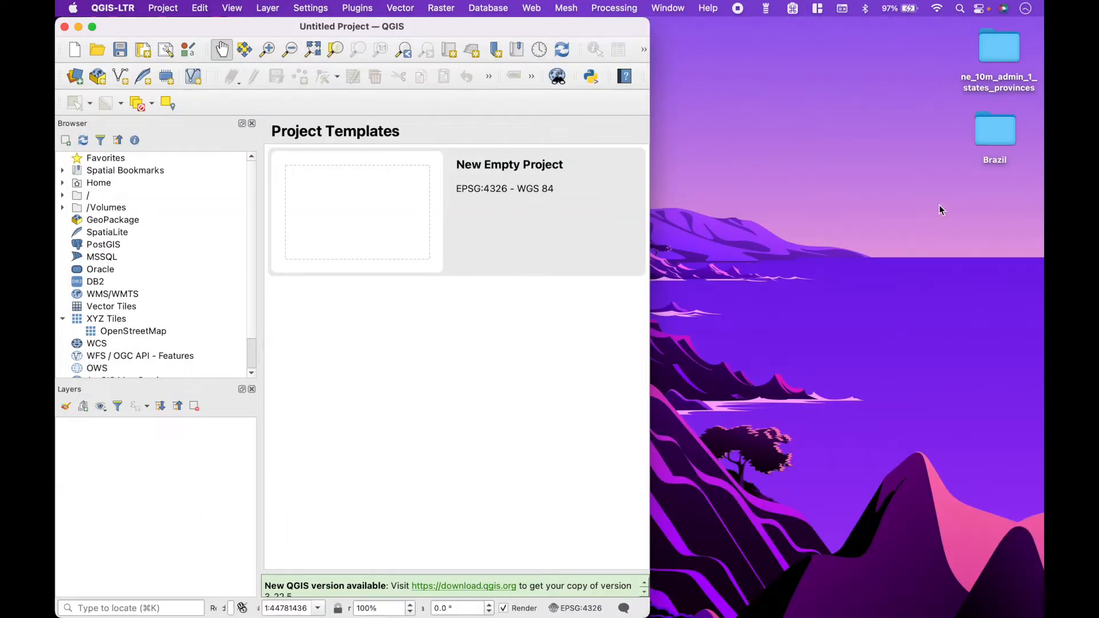
# Open the downloaded folder and add the states and provinces .shp file to QGIS
pyautogui.doubleClick(999, 44)
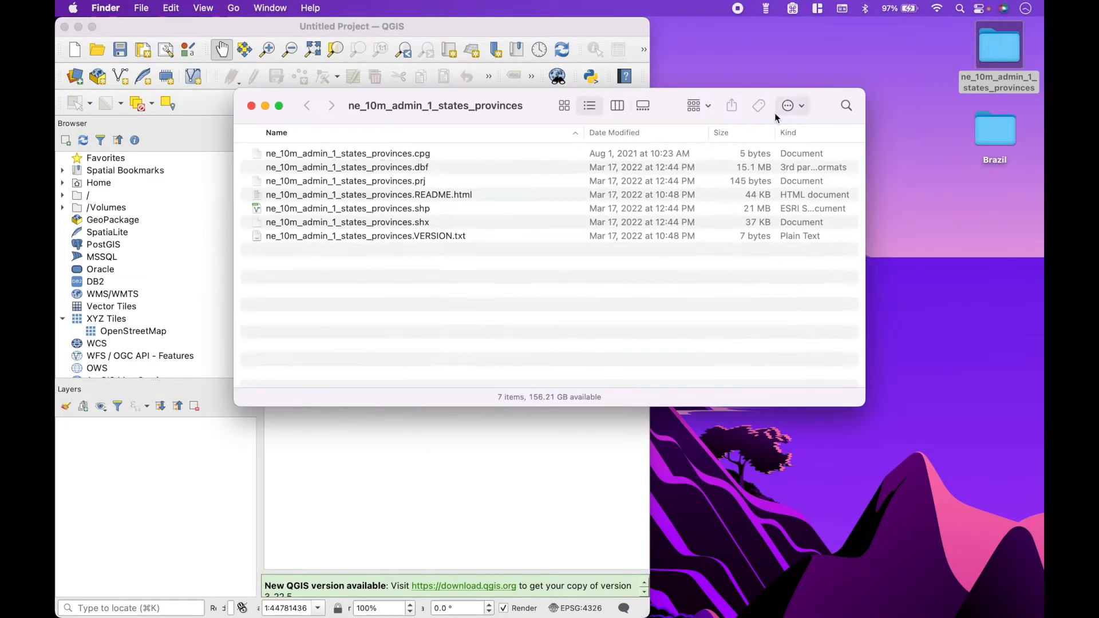
pyautogui.click(347, 209)
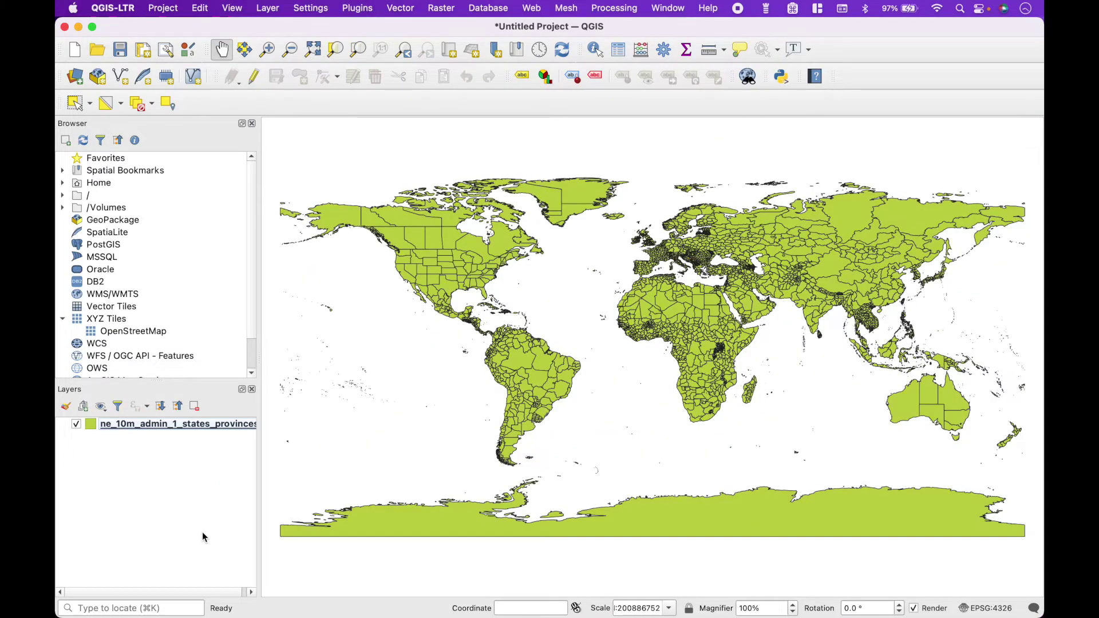
pyautogui.moveTo(205, 513)
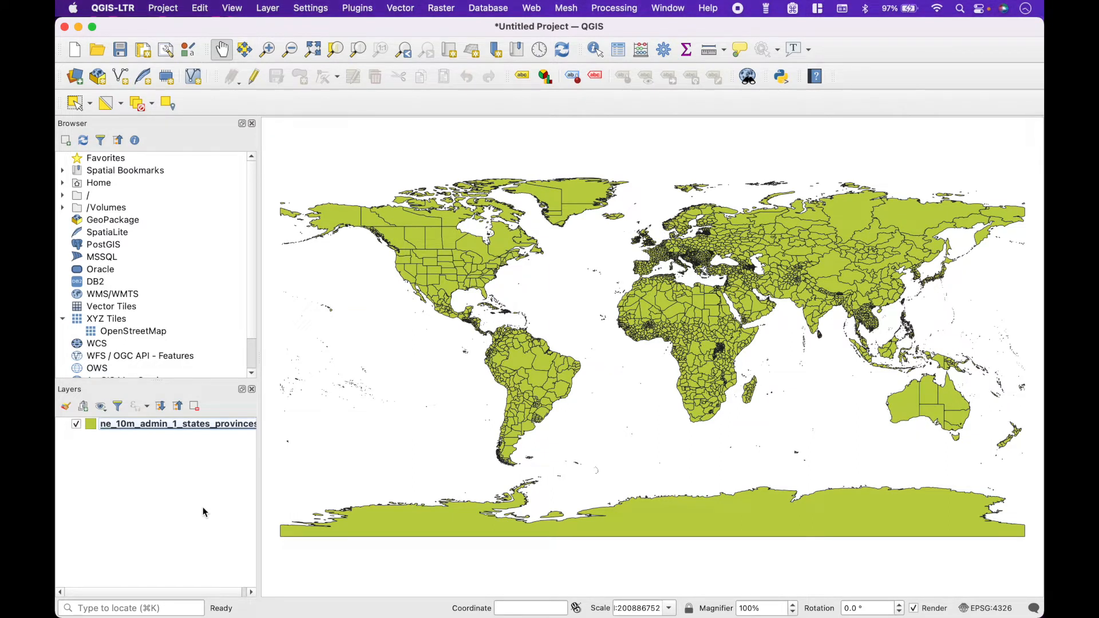
pyautogui.moveTo(618, 52)
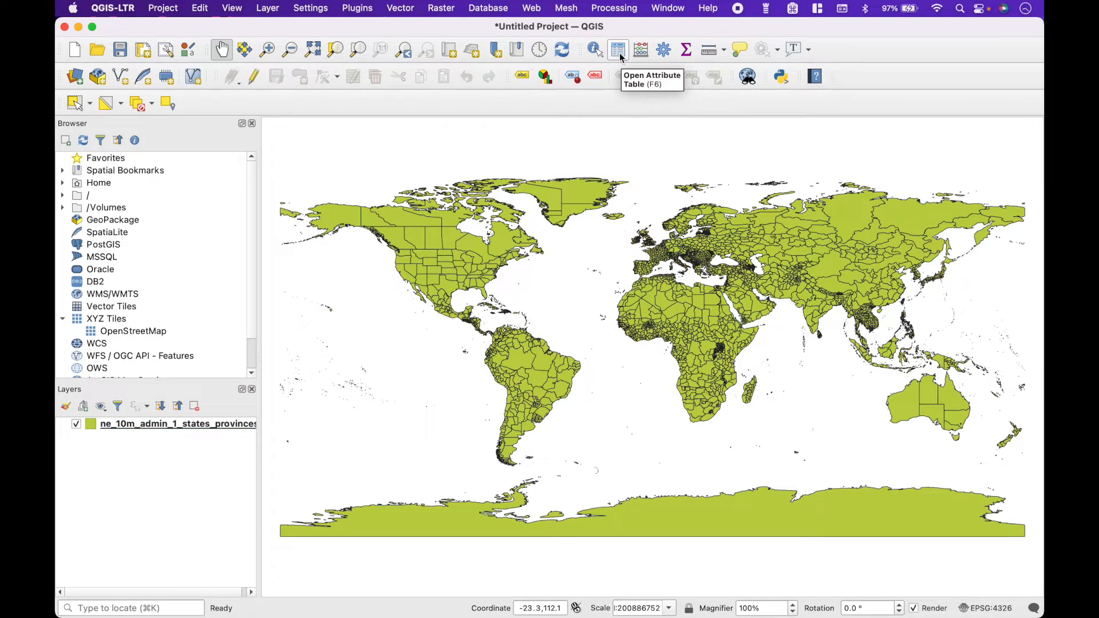
pyautogui.click(617, 49)
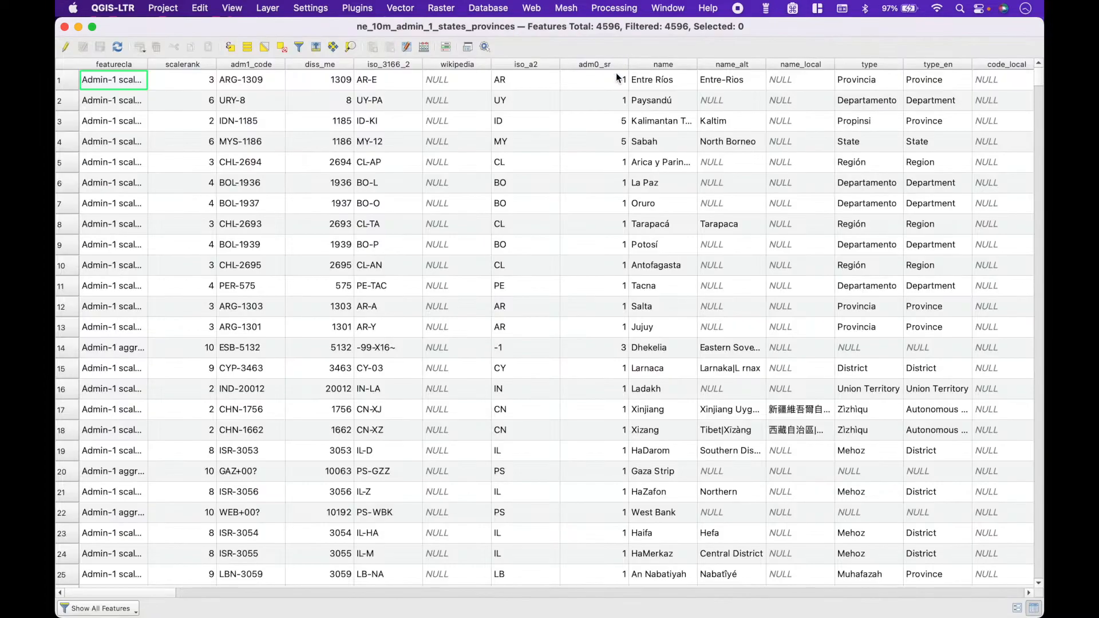
pyautogui.hscroll(3)
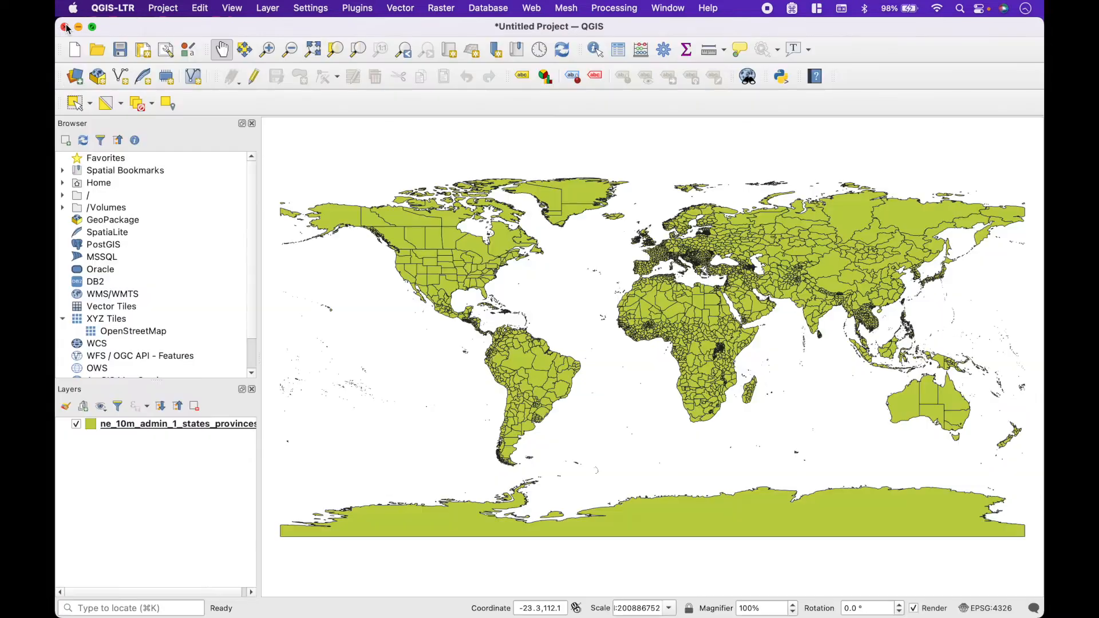
# Open the Query Builder for the provinces layer via its Filter… context menu entry
pyautogui.click(171, 423)
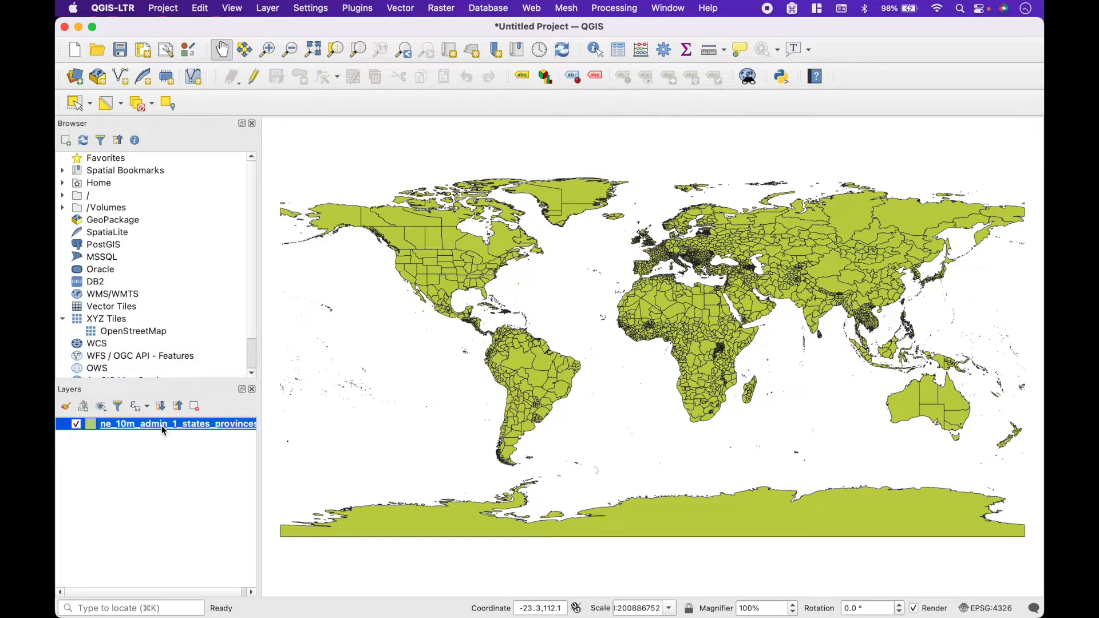
pyautogui.rightClick(163, 424)
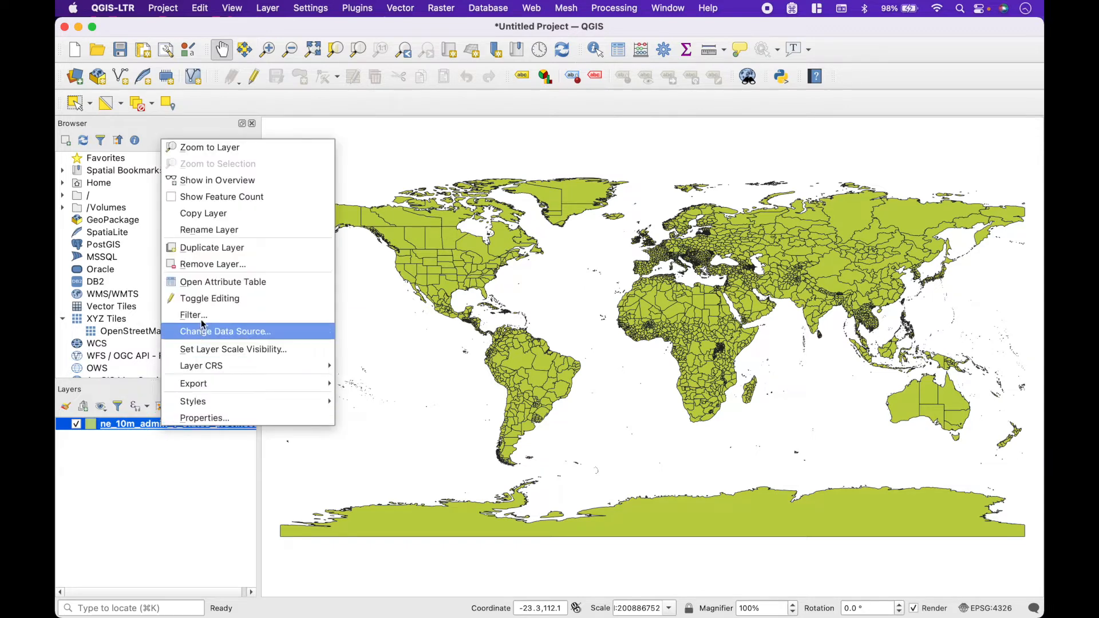
pyautogui.moveTo(223, 315)
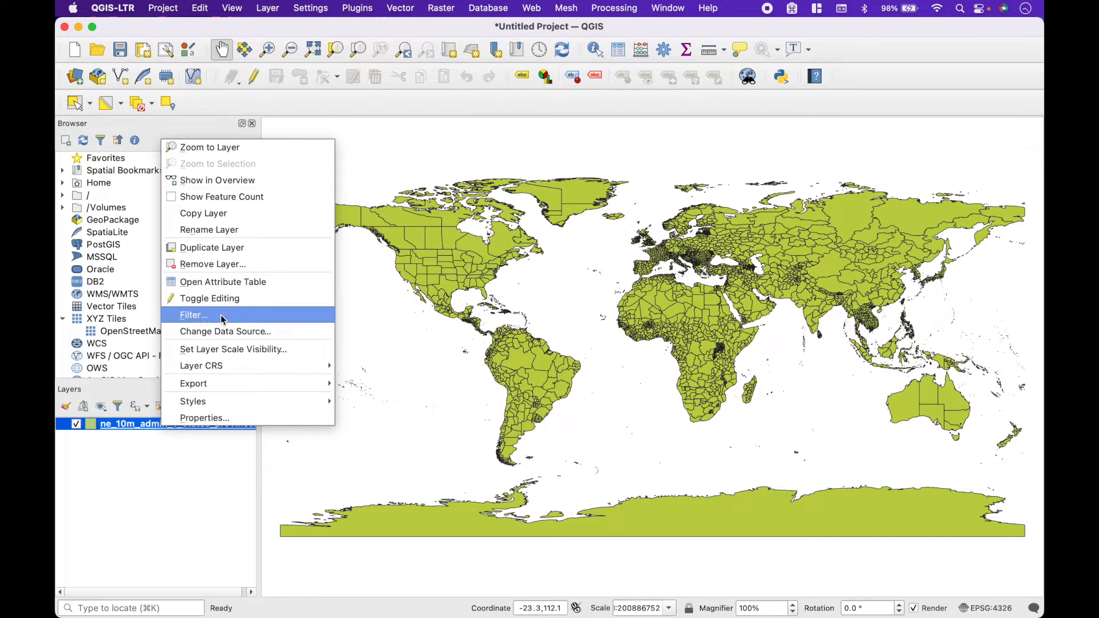
pyautogui.click(193, 315)
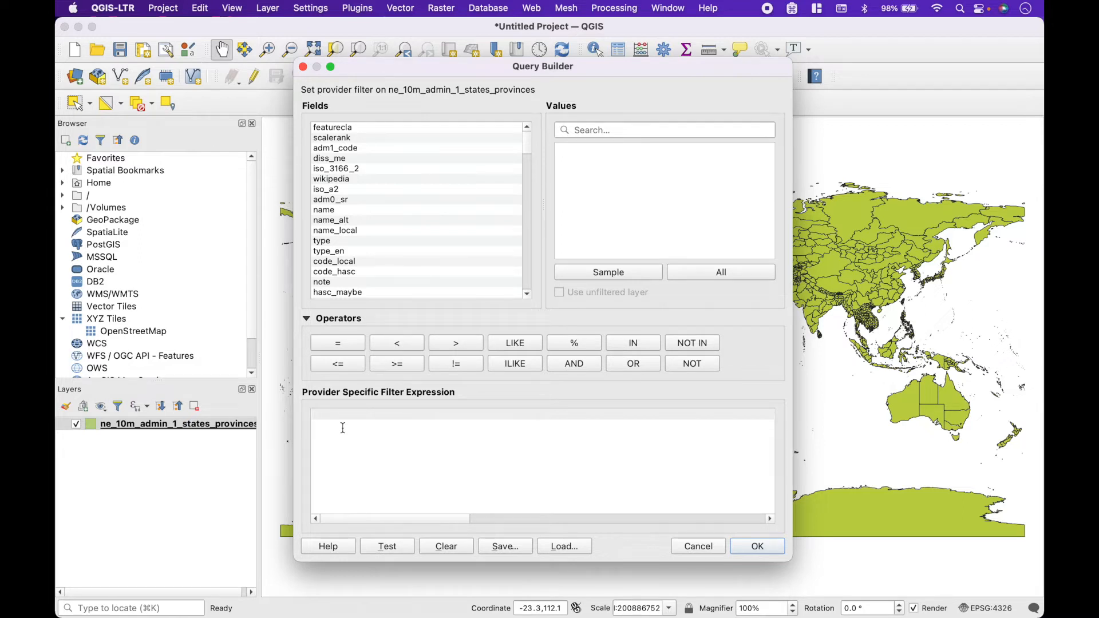
# Filter the provinces layer with the expression latitude > 0
pyautogui.click(328, 251)
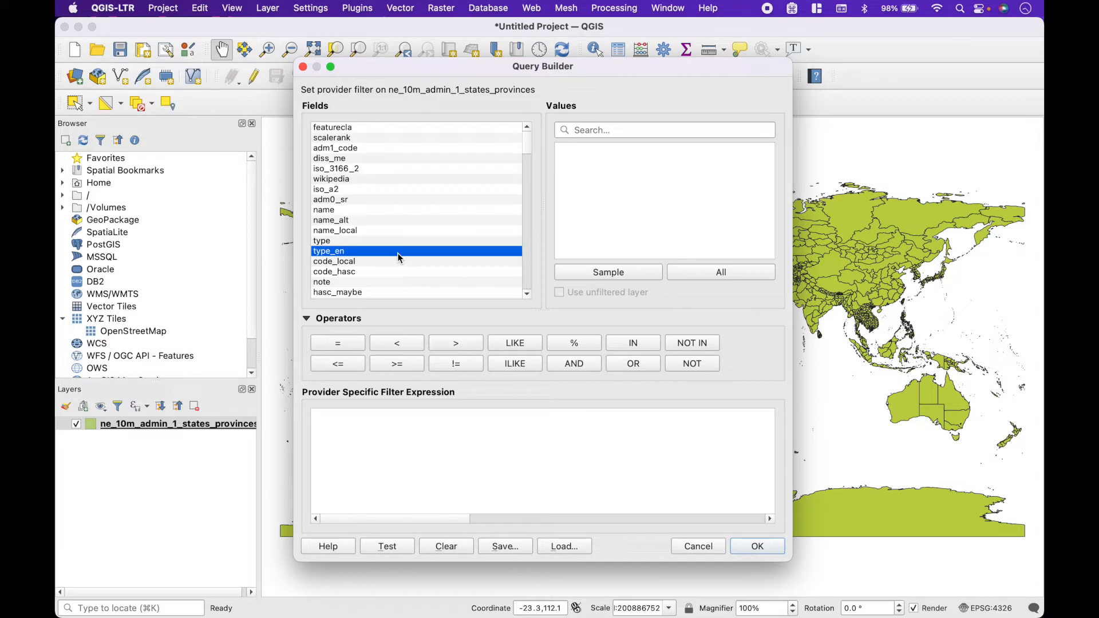
pyautogui.scroll(-3)
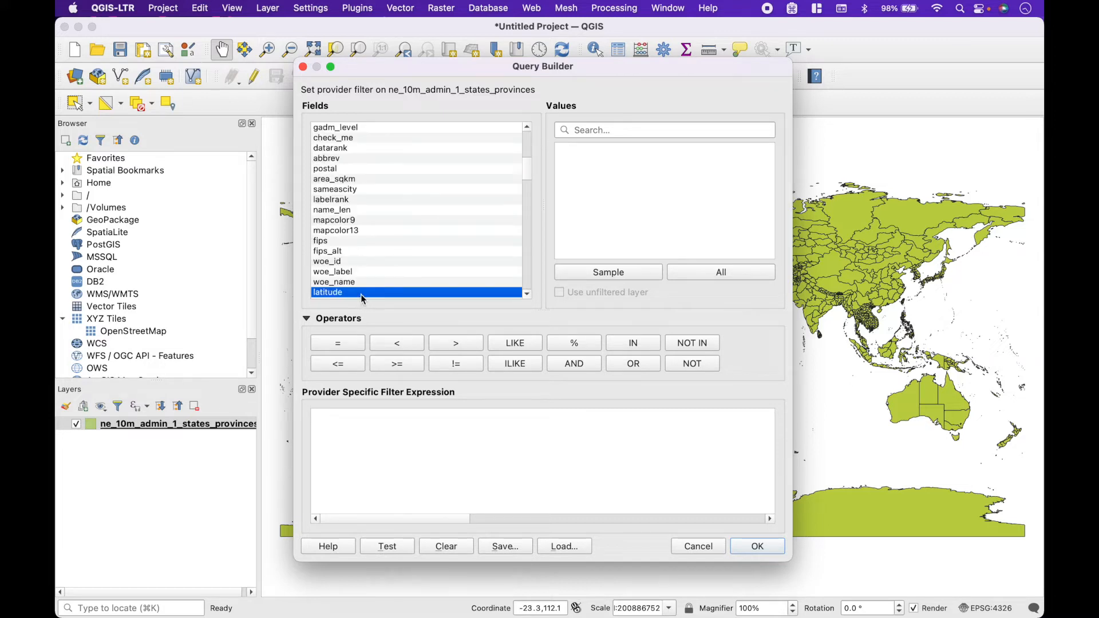
pyautogui.doubleClick(327, 292)
pyautogui.write('lat')
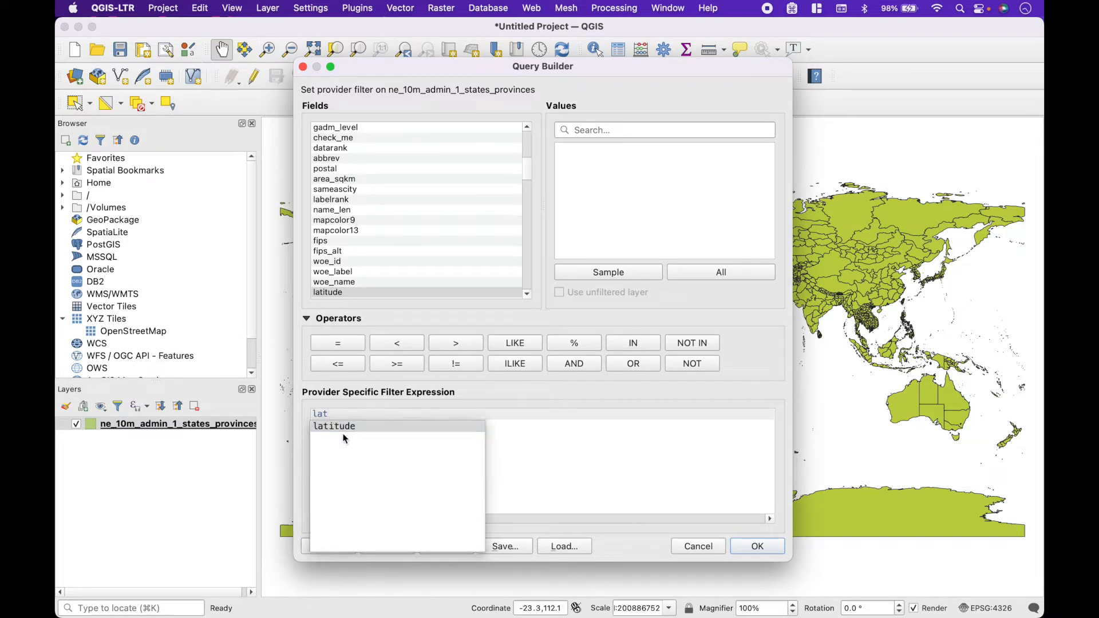
pyautogui.click(333, 426)
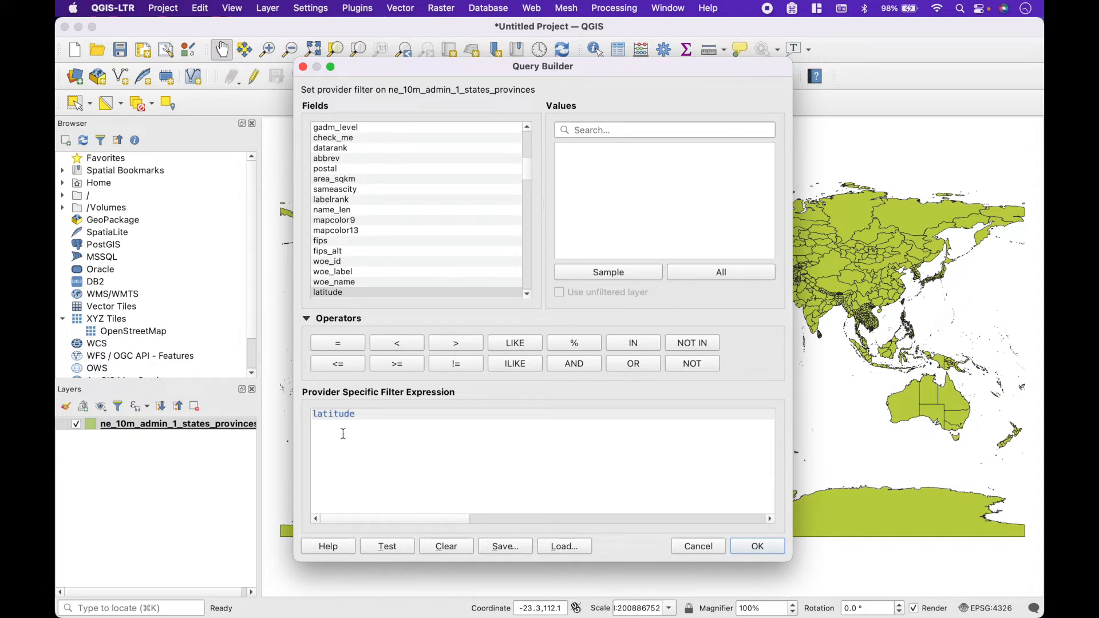
pyautogui.click(456, 343)
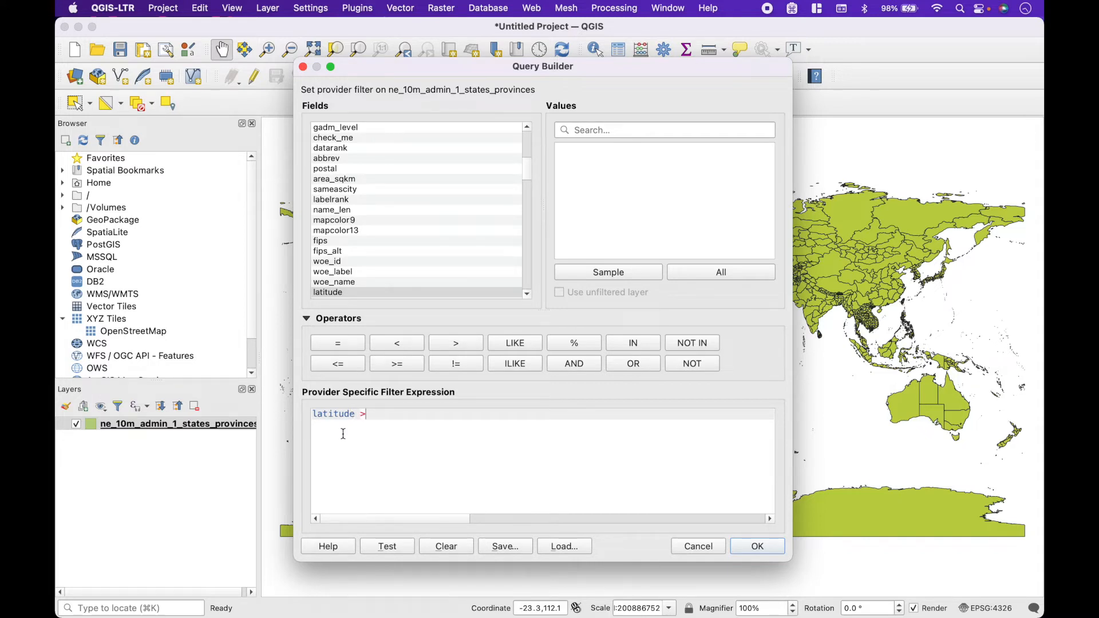
pyautogui.write('0')
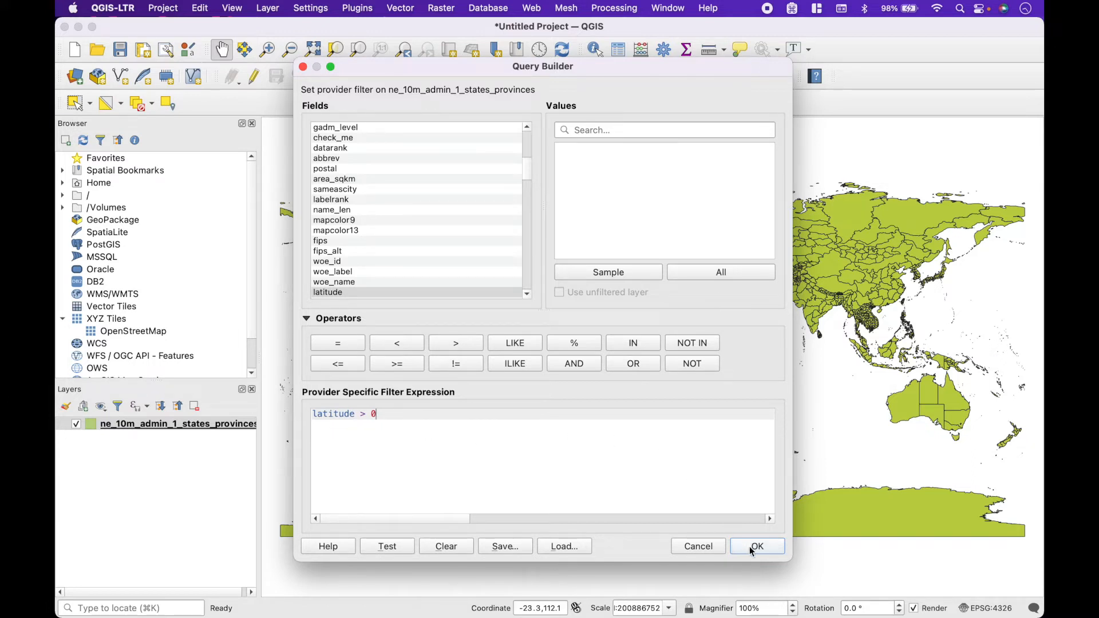
pyautogui.click(757, 546)
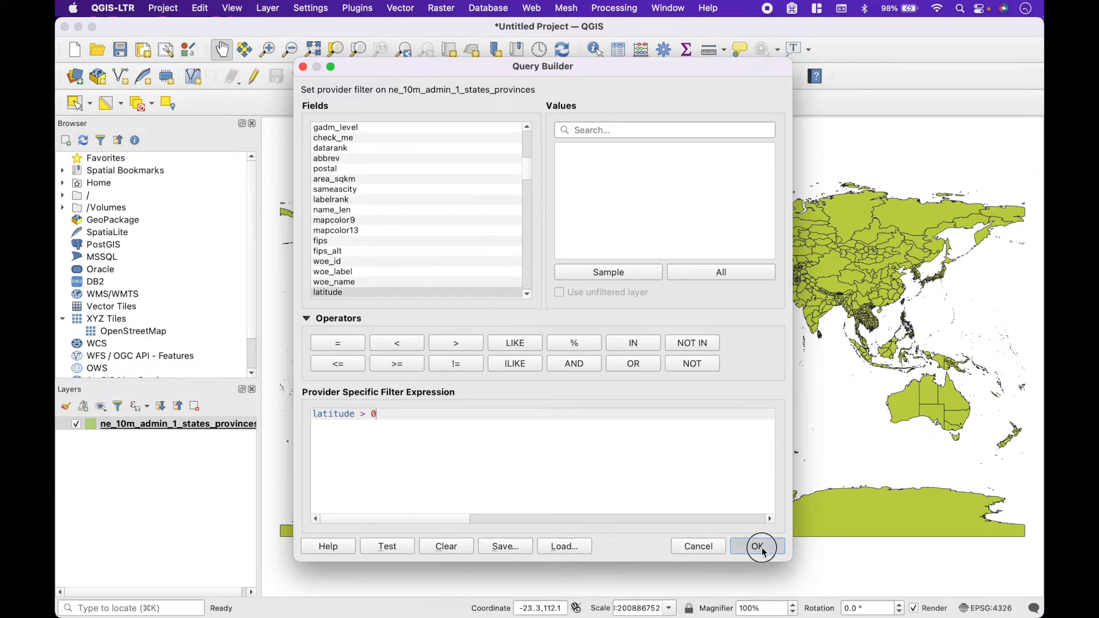
pyautogui.click(757, 546)
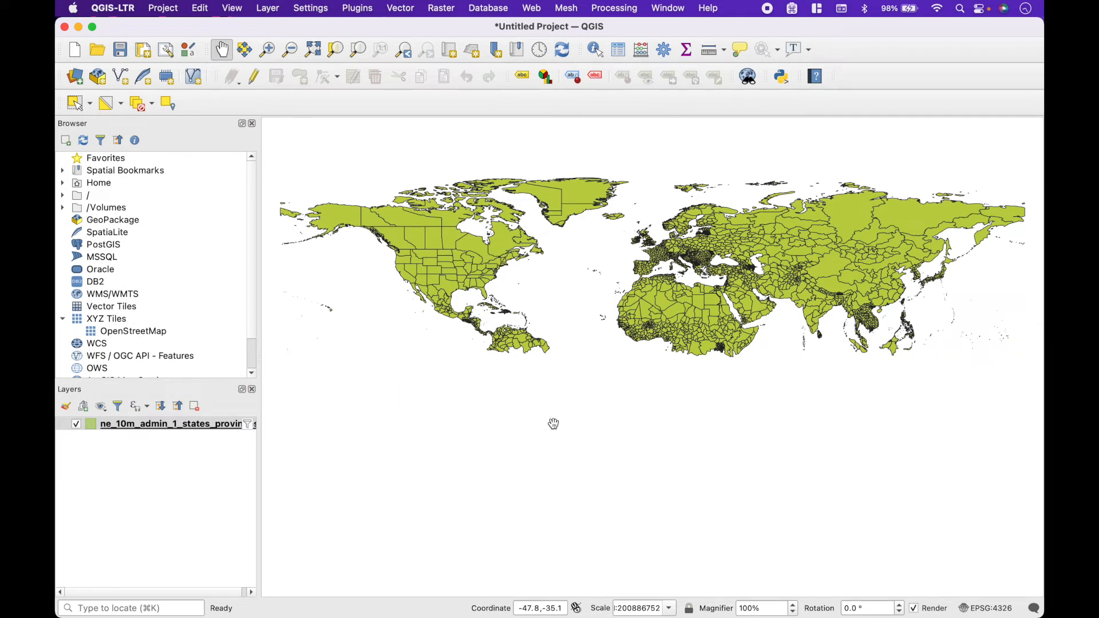
pyautogui.moveTo(607, 307)
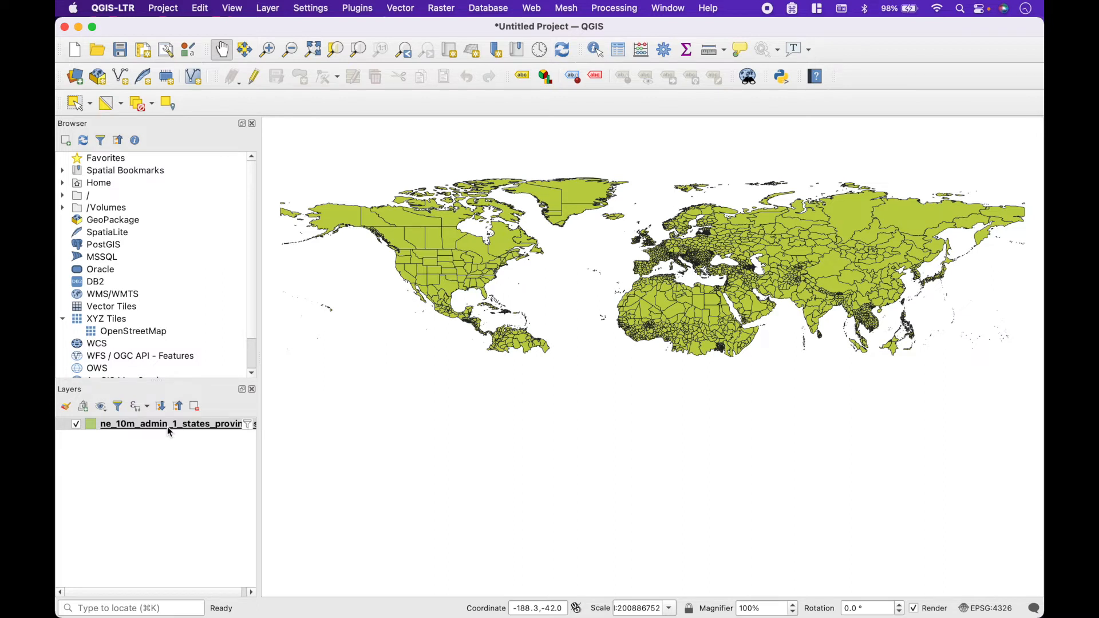
# Clear the latitude > 0 expression in Query Builder and apply the empty filter
pyautogui.rightClick(169, 423)
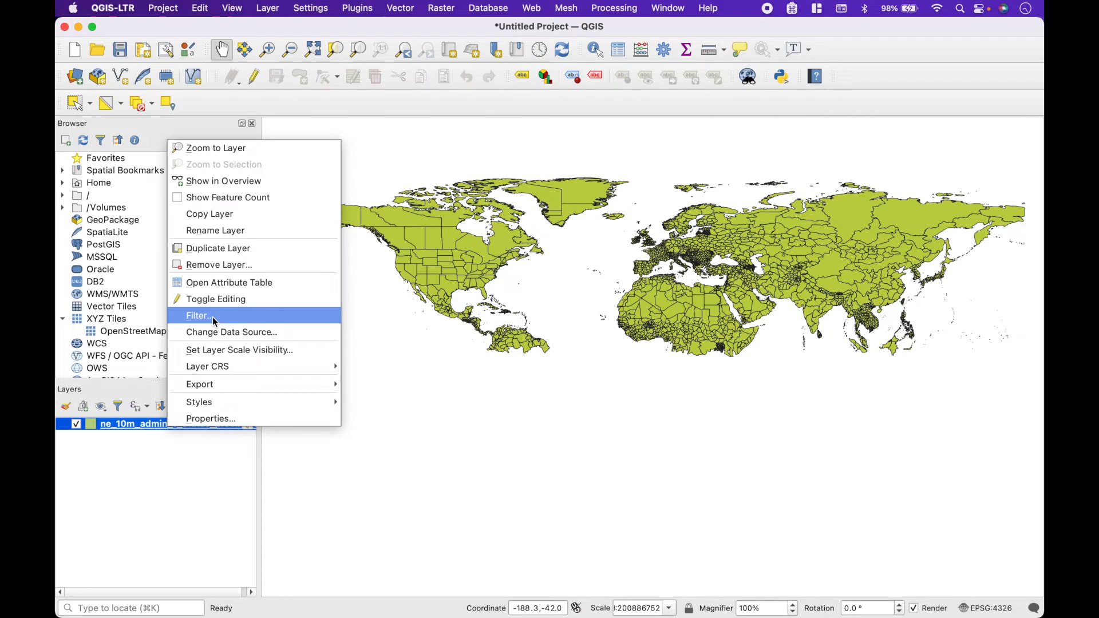
pyautogui.click(197, 316)
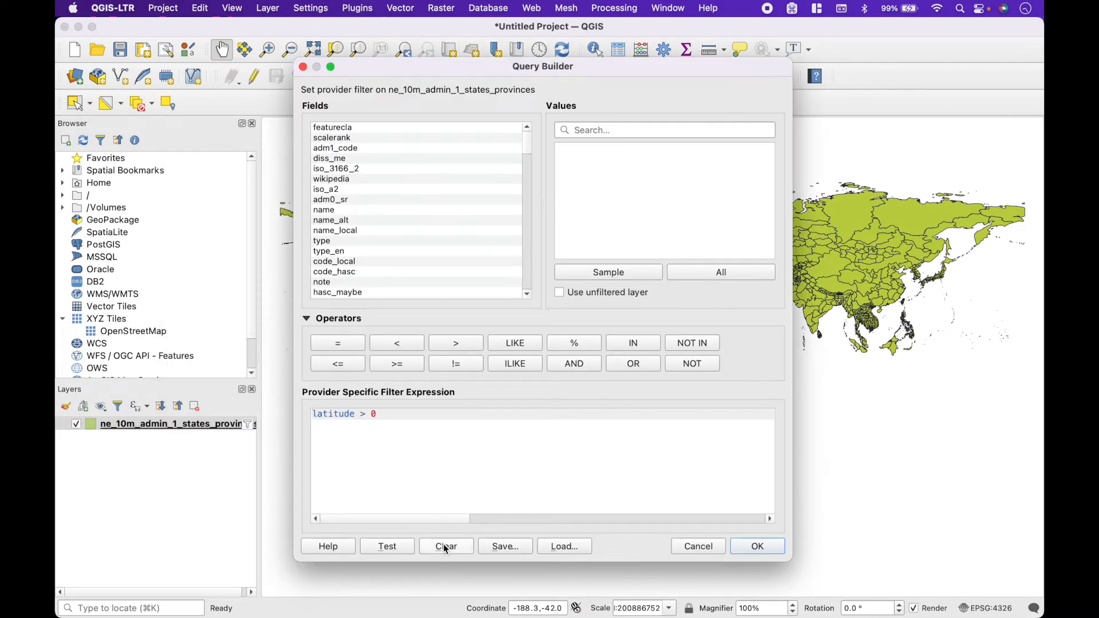
pyautogui.click(446, 547)
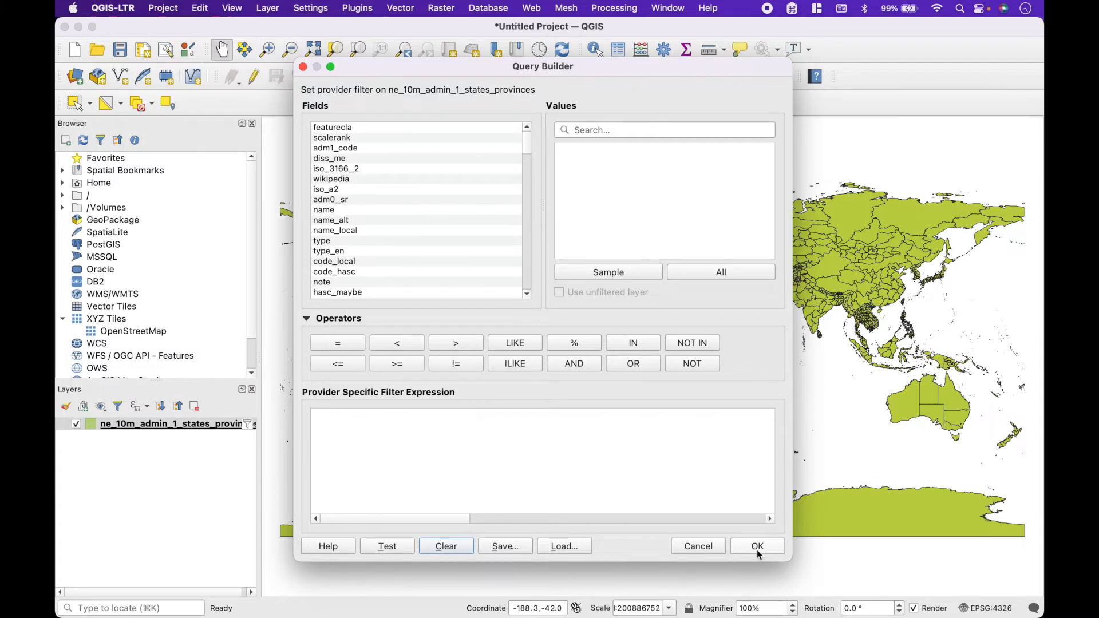
pyautogui.click(757, 546)
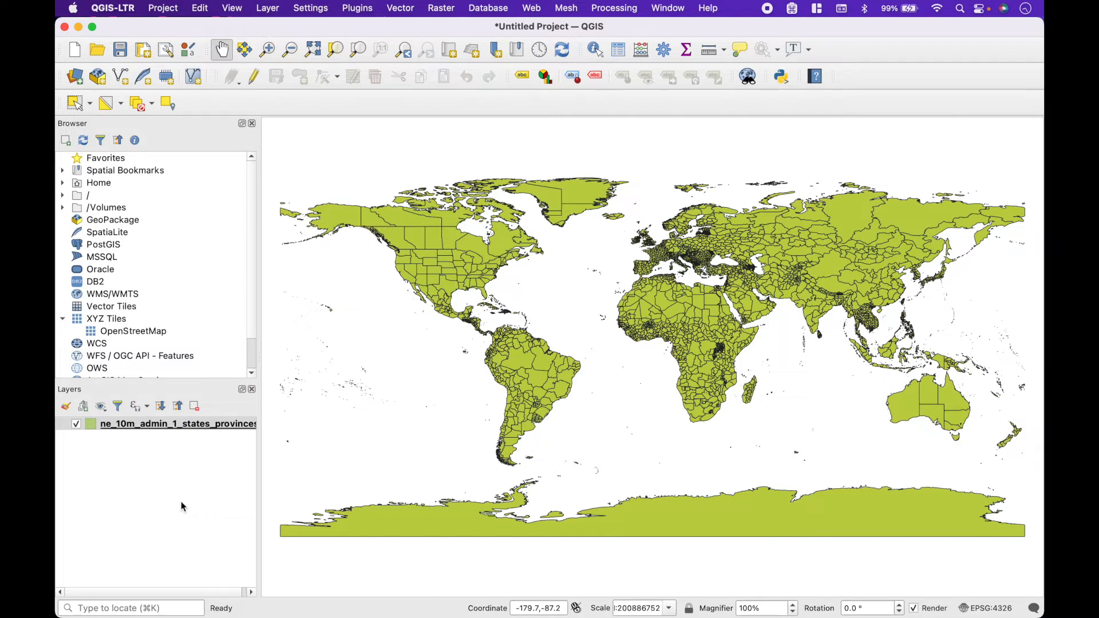
pyautogui.click(175, 424)
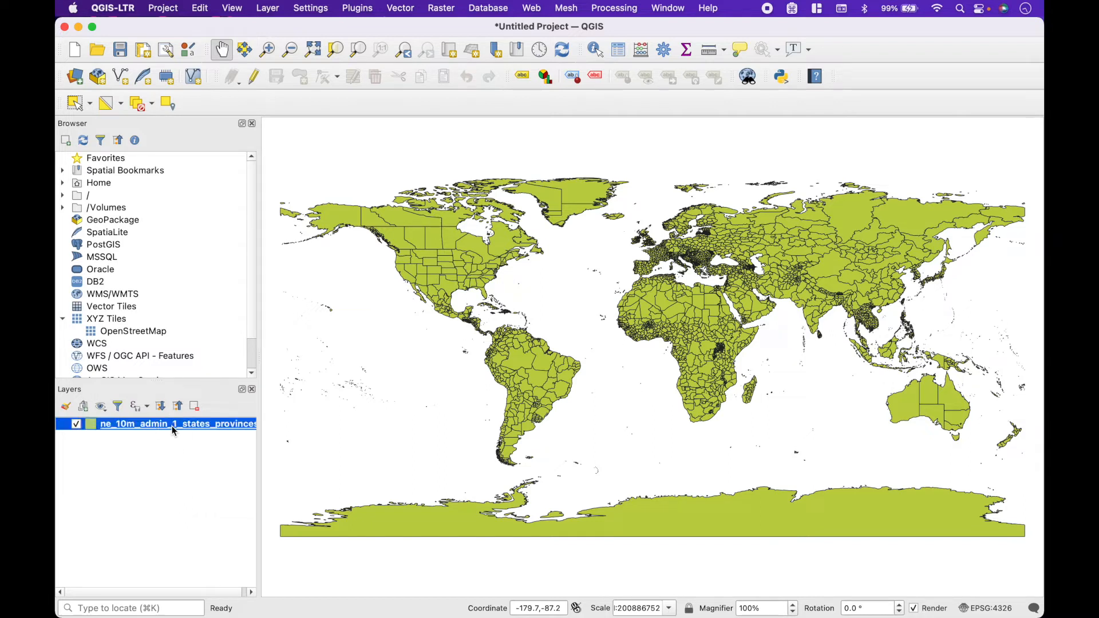
# Set the provinces layer filter to admin = 'Brazil'
pyautogui.rightClick(173, 424)
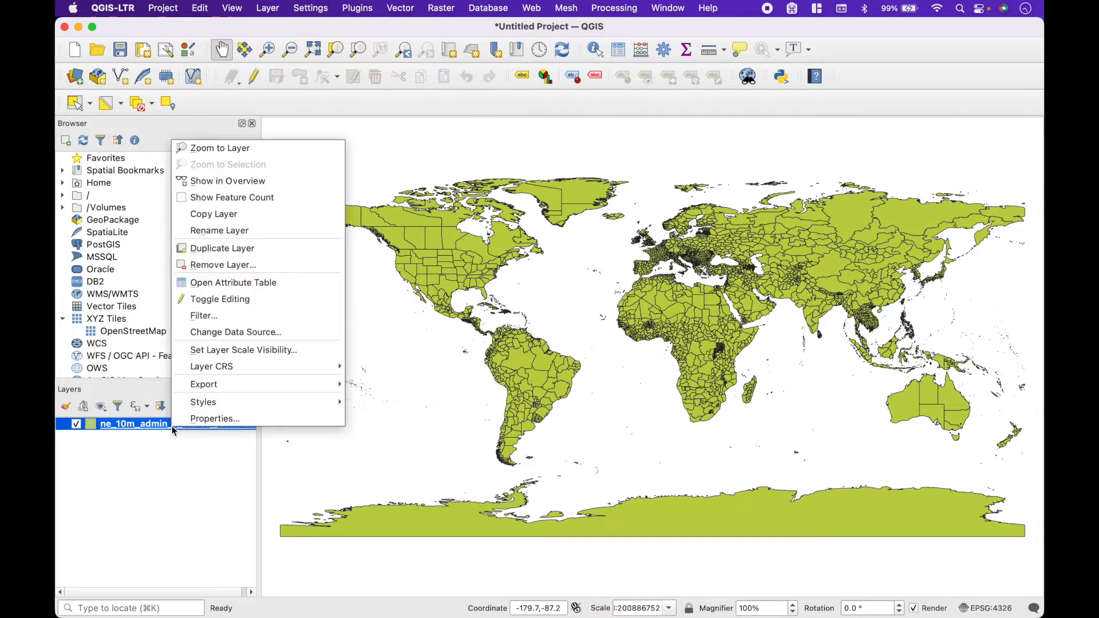
pyautogui.moveTo(233, 322)
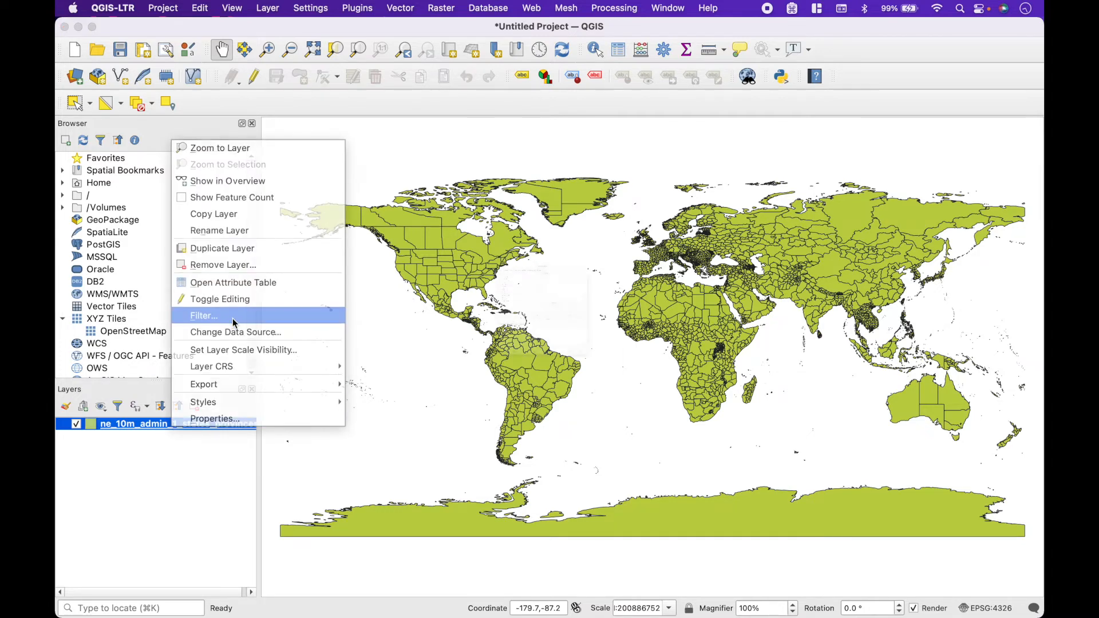
pyautogui.click(204, 316)
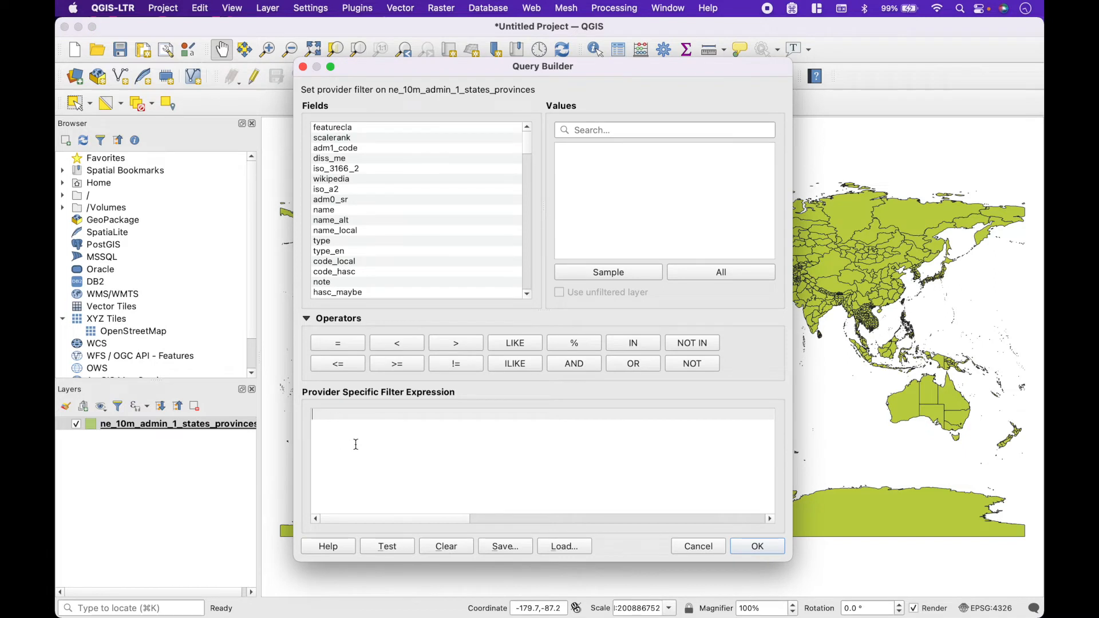
pyautogui.write('admin')
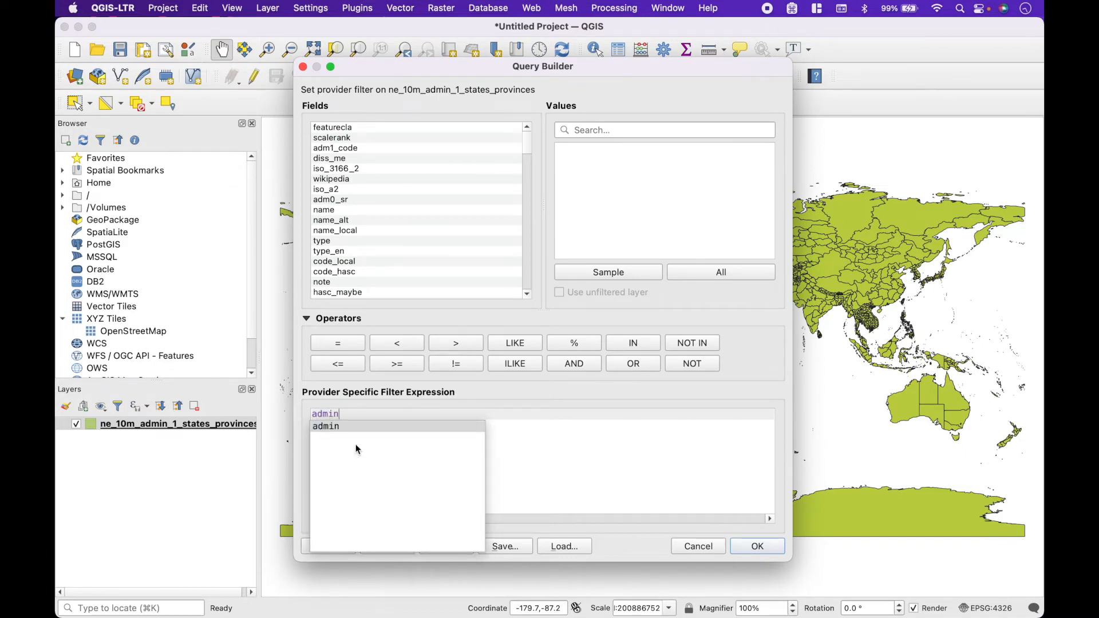
pyautogui.click(338, 343)
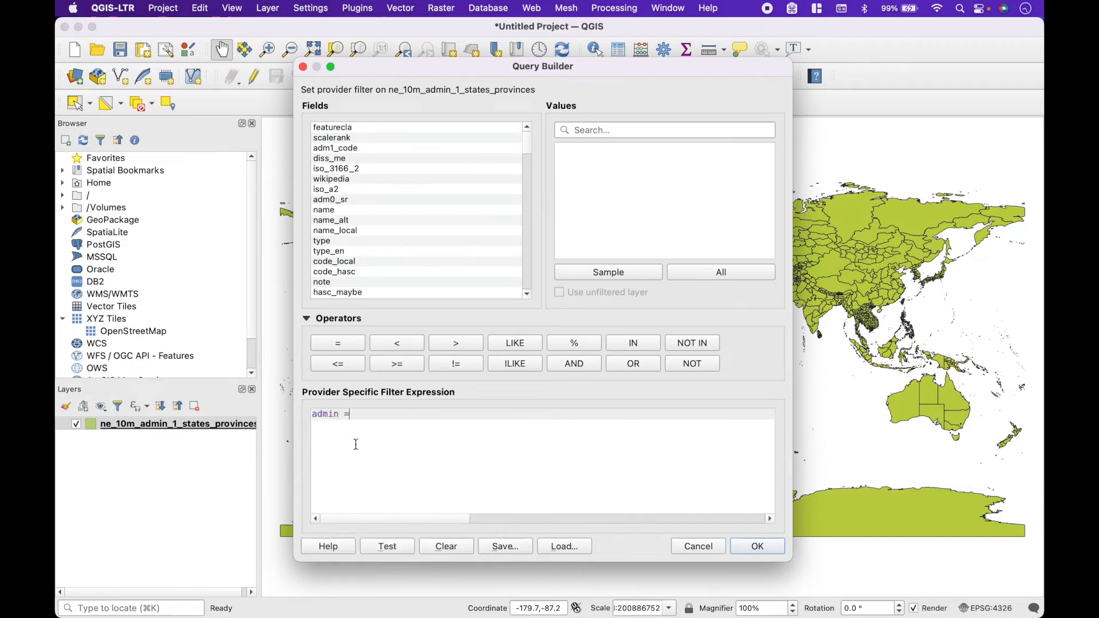
pyautogui.write("'Bra")
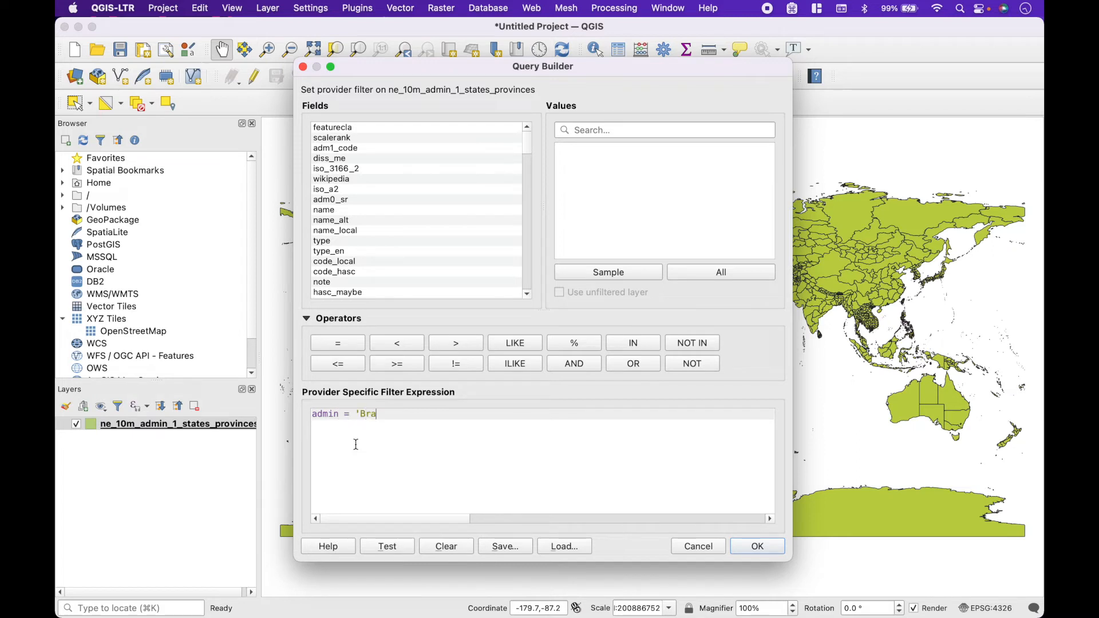
pyautogui.write("zil'")
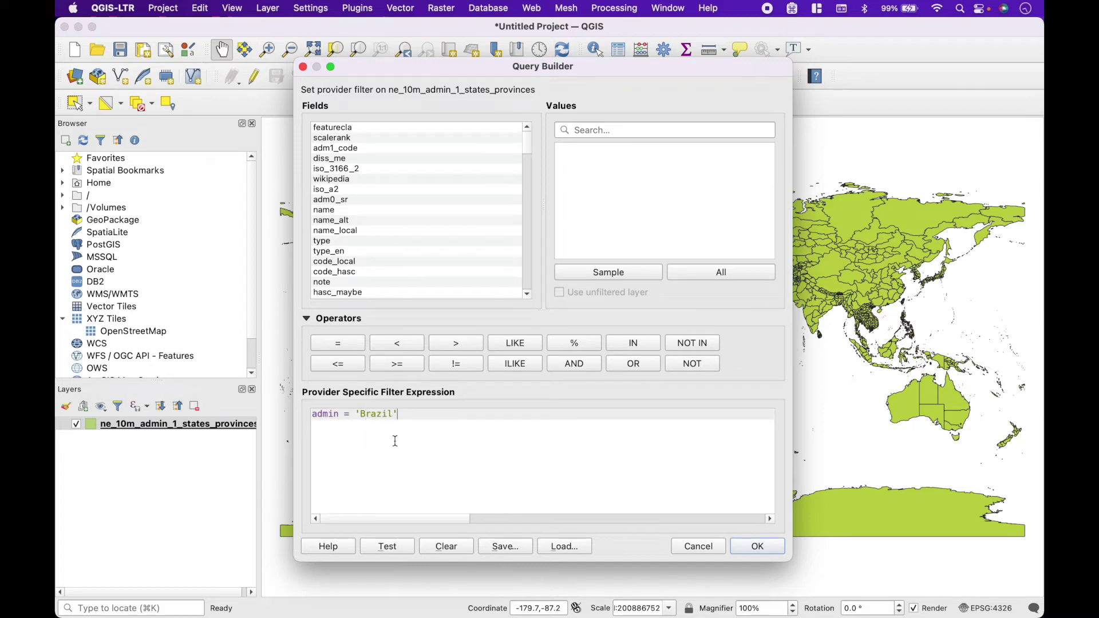
pyautogui.moveTo(373, 438)
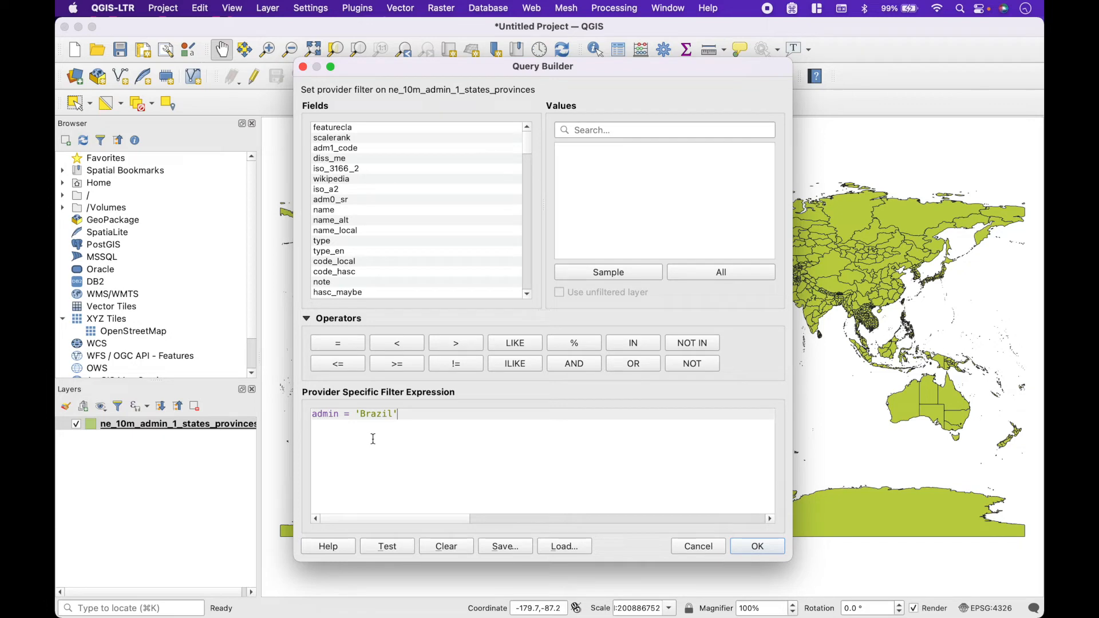
pyautogui.click(757, 546)
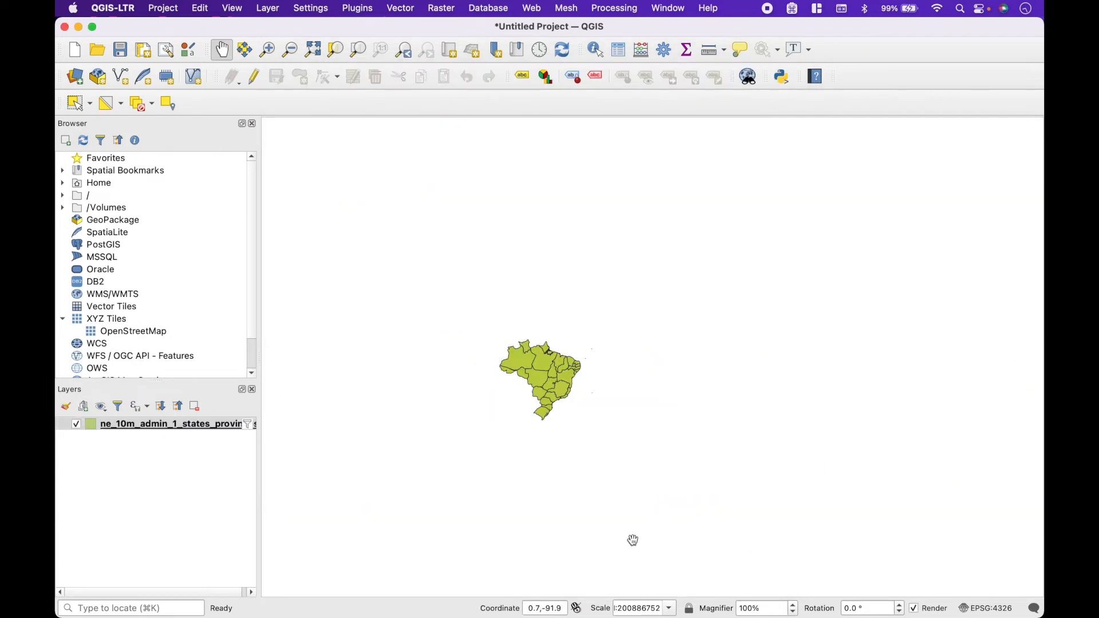
pyautogui.moveTo(558, 391)
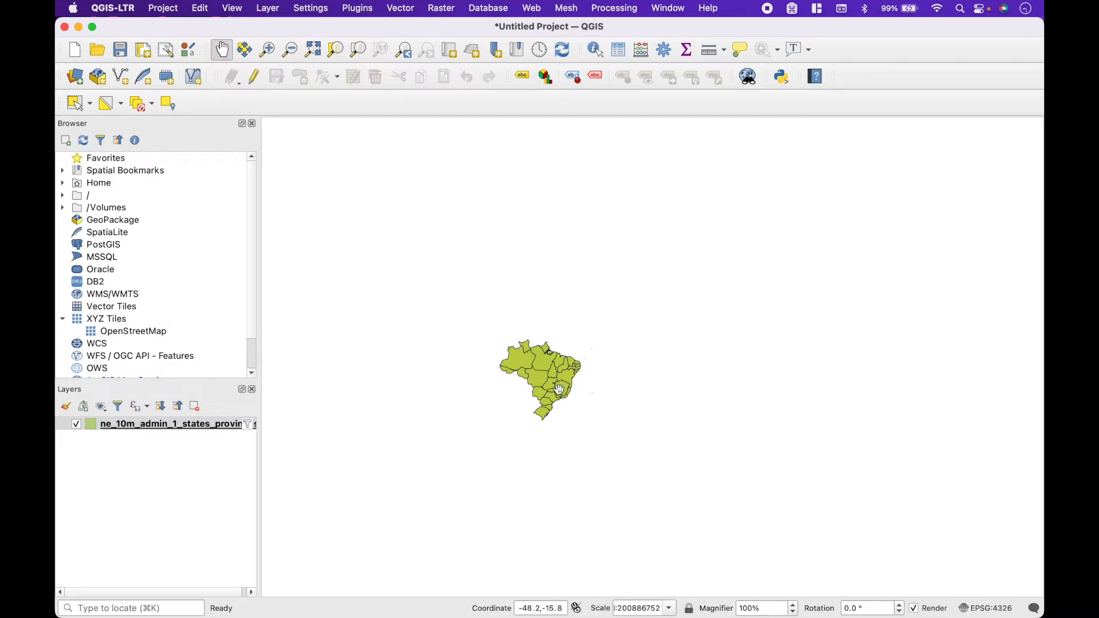
# Add the OpenStreetMap XYZ basemap, then switch it off and reselect the provinces layer
pyautogui.doubleClick(132, 331)
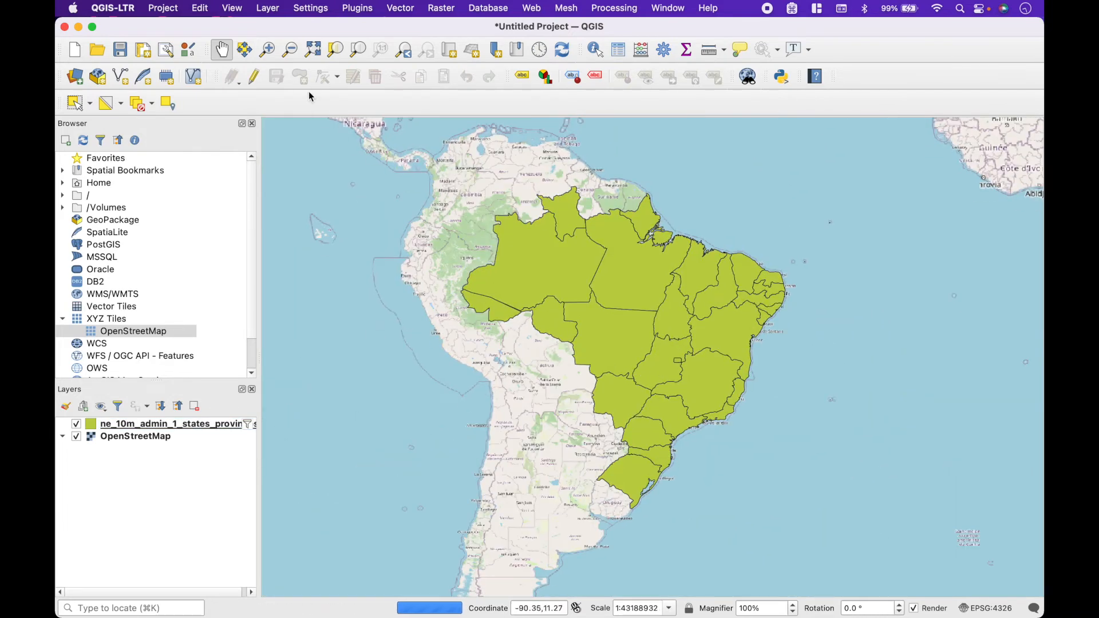
pyautogui.click(291, 49)
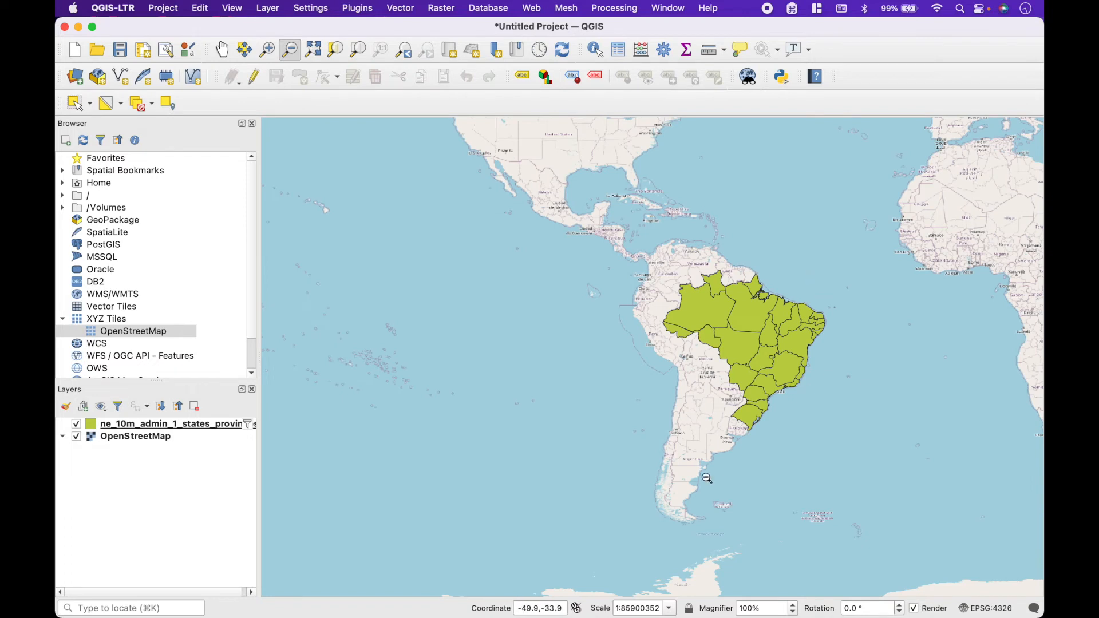
pyautogui.click(76, 436)
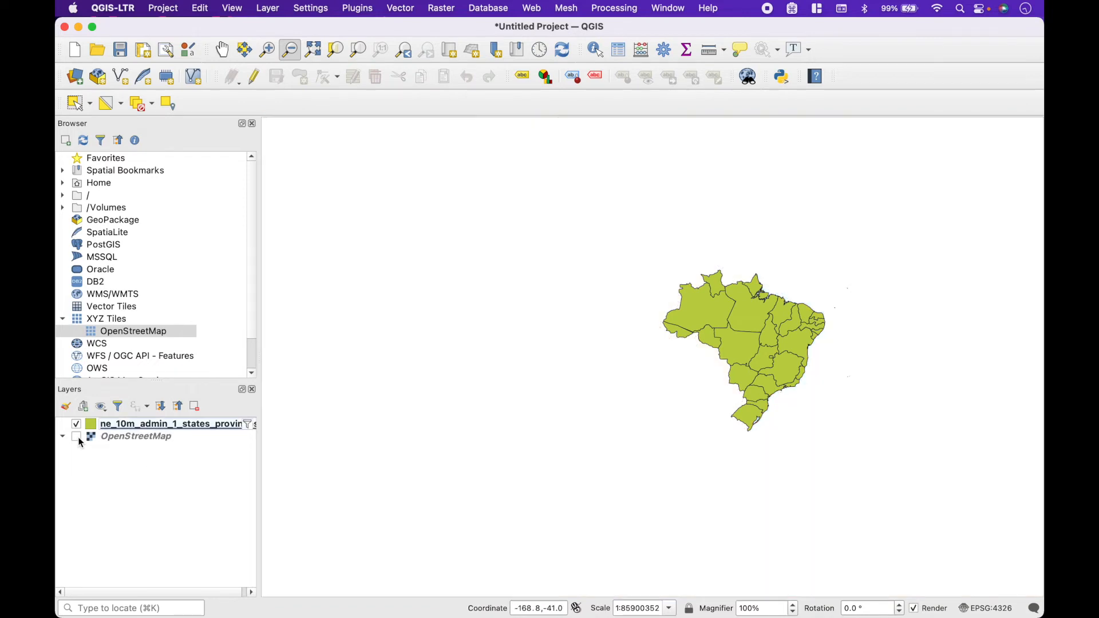
pyautogui.click(141, 424)
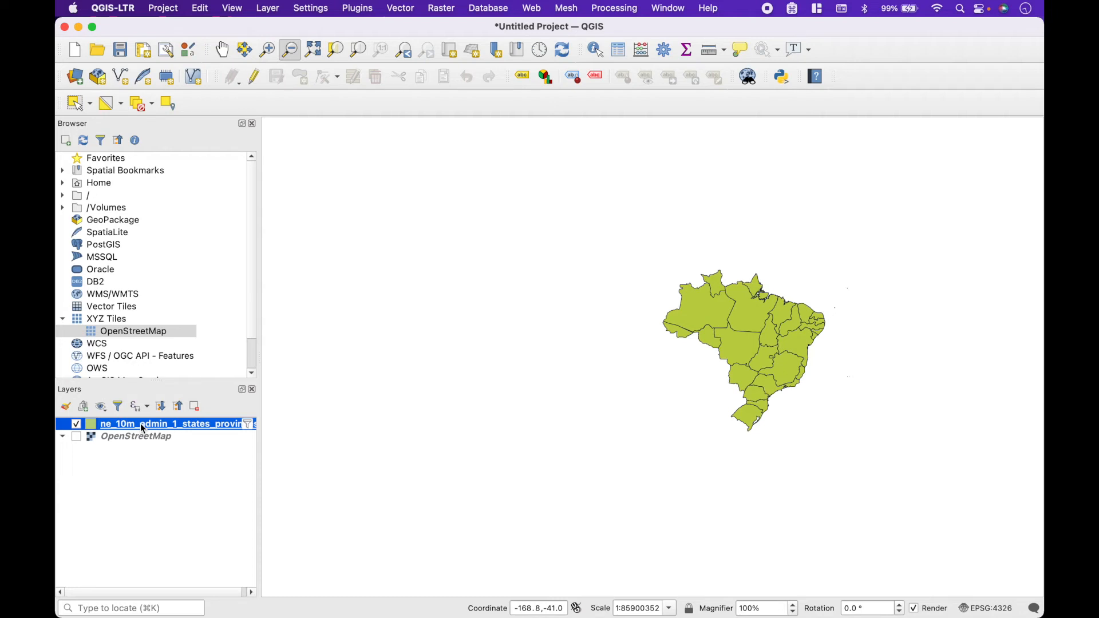
# Open Save Features As for the Brazil provinces layer and browse for a save location
pyautogui.rightClick(142, 424)
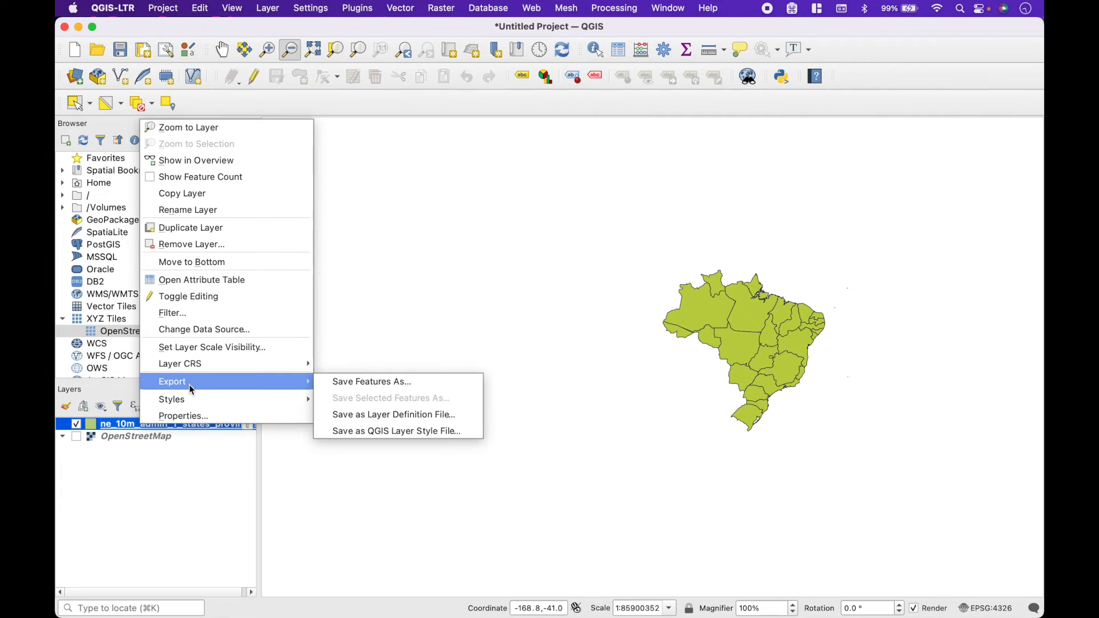
pyautogui.moveTo(314, 387)
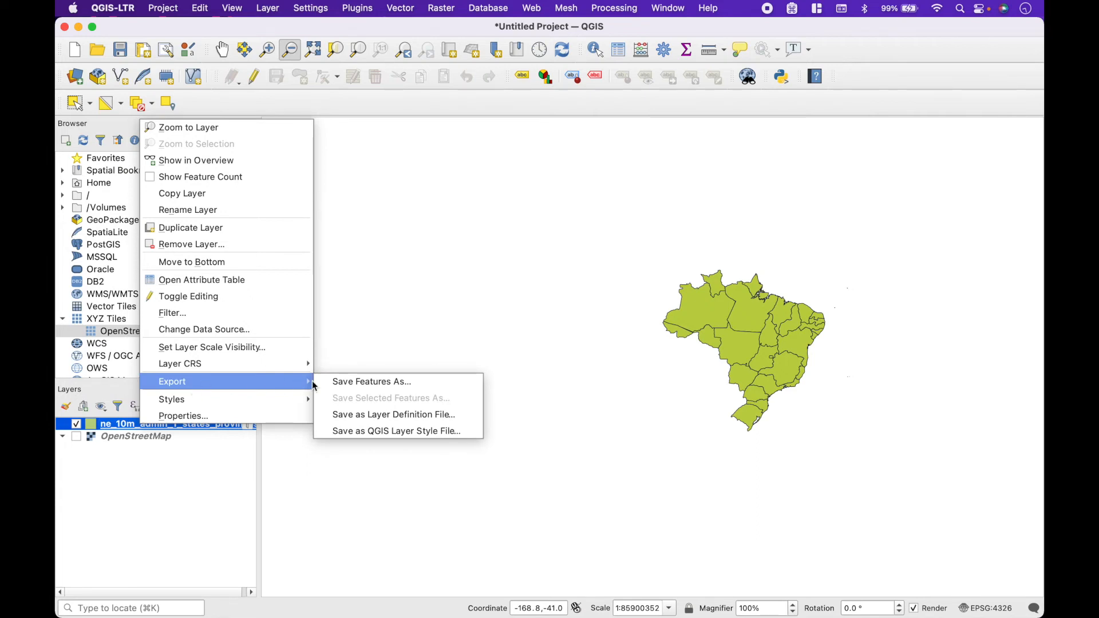
pyautogui.moveTo(349, 386)
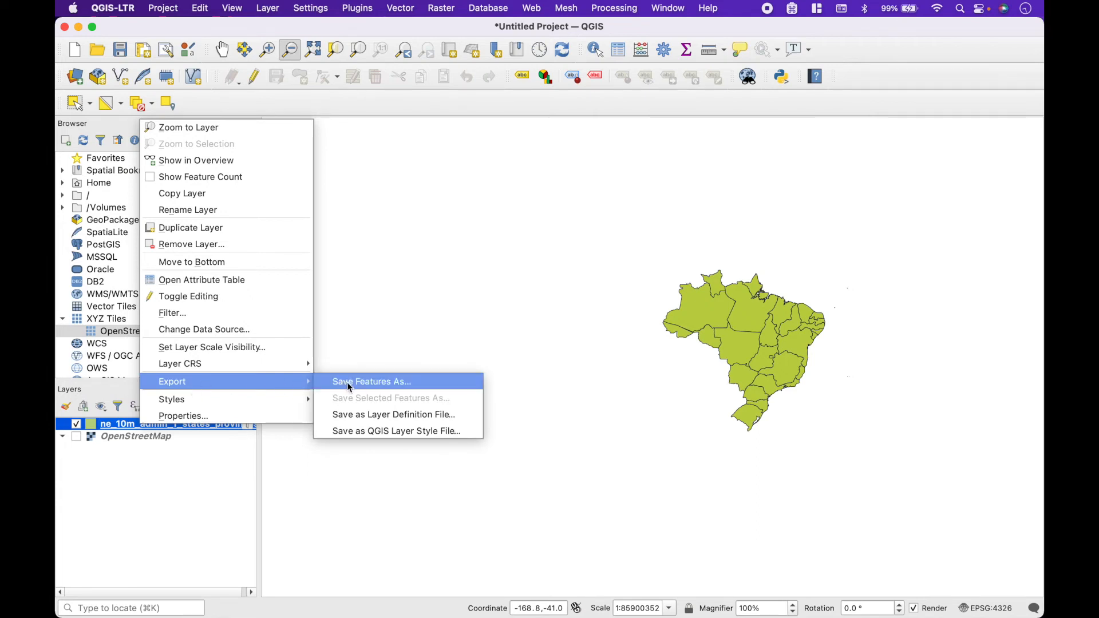
pyautogui.click(371, 381)
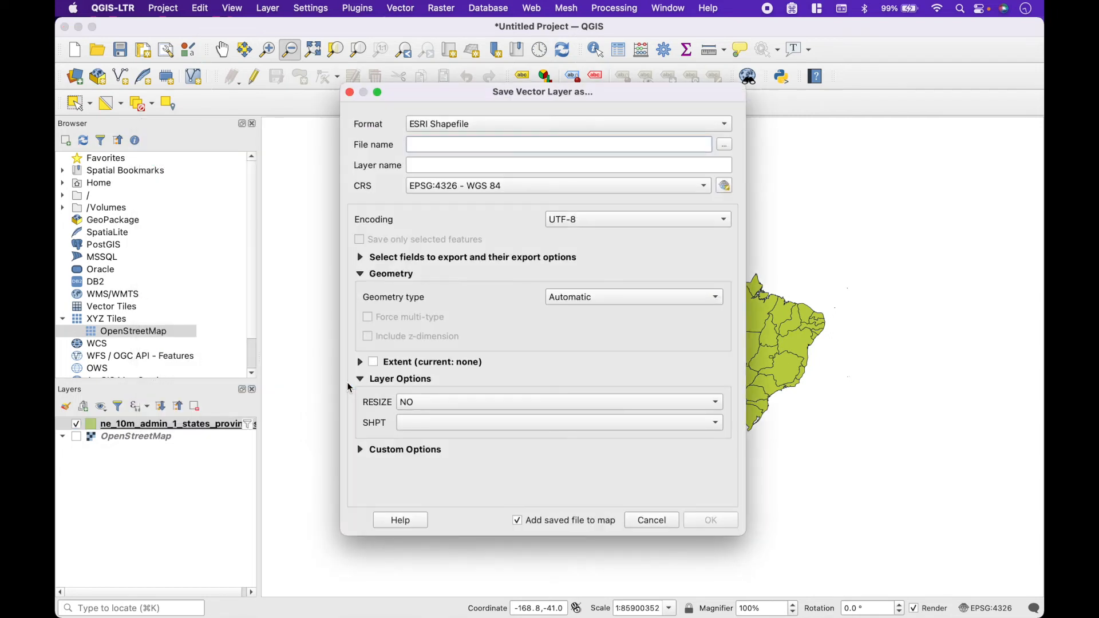
pyautogui.moveTo(374, 150)
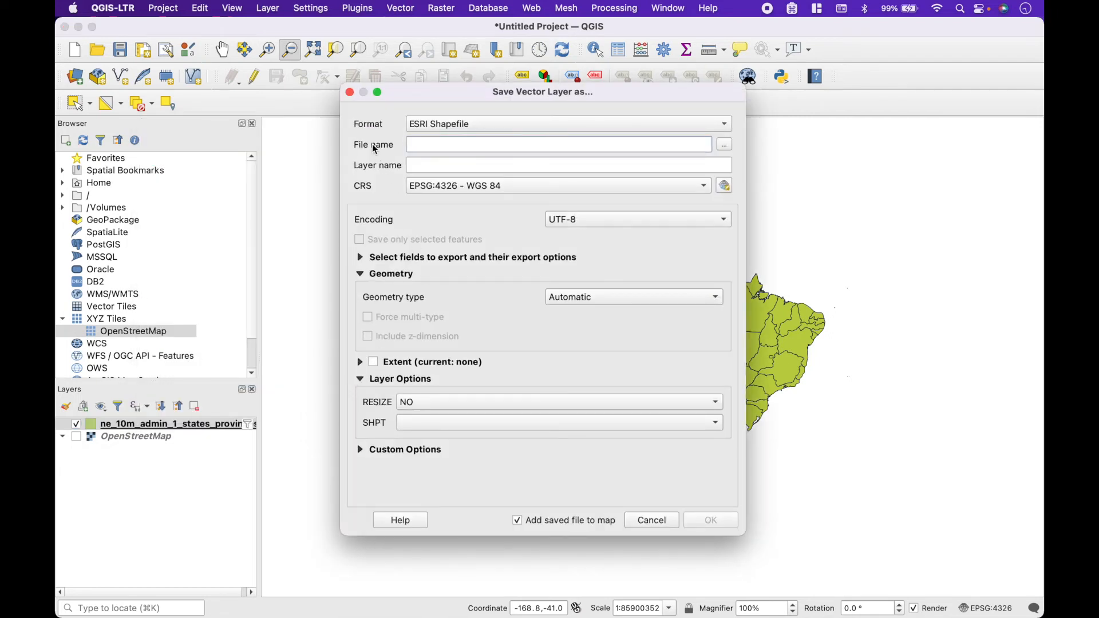
pyautogui.moveTo(468, 138)
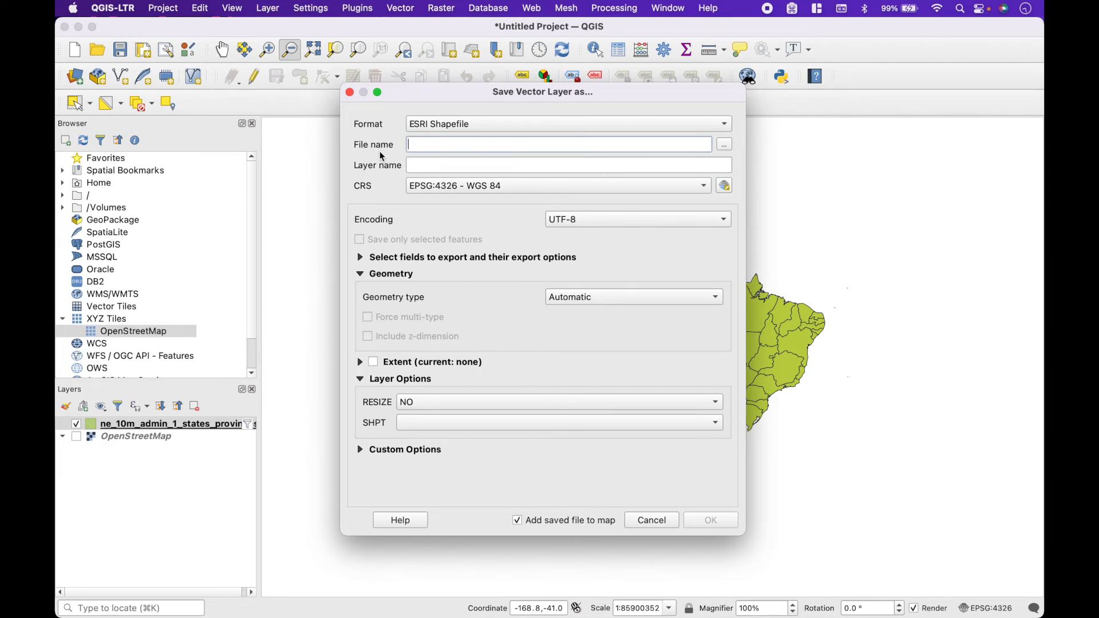
pyautogui.moveTo(722, 155)
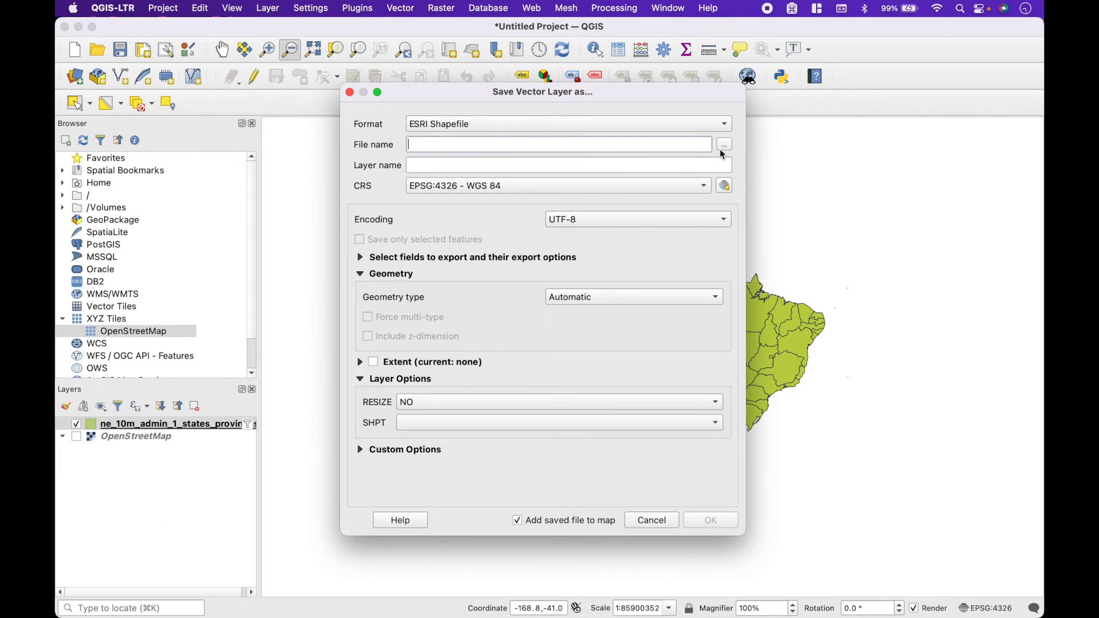
pyautogui.click(724, 144)
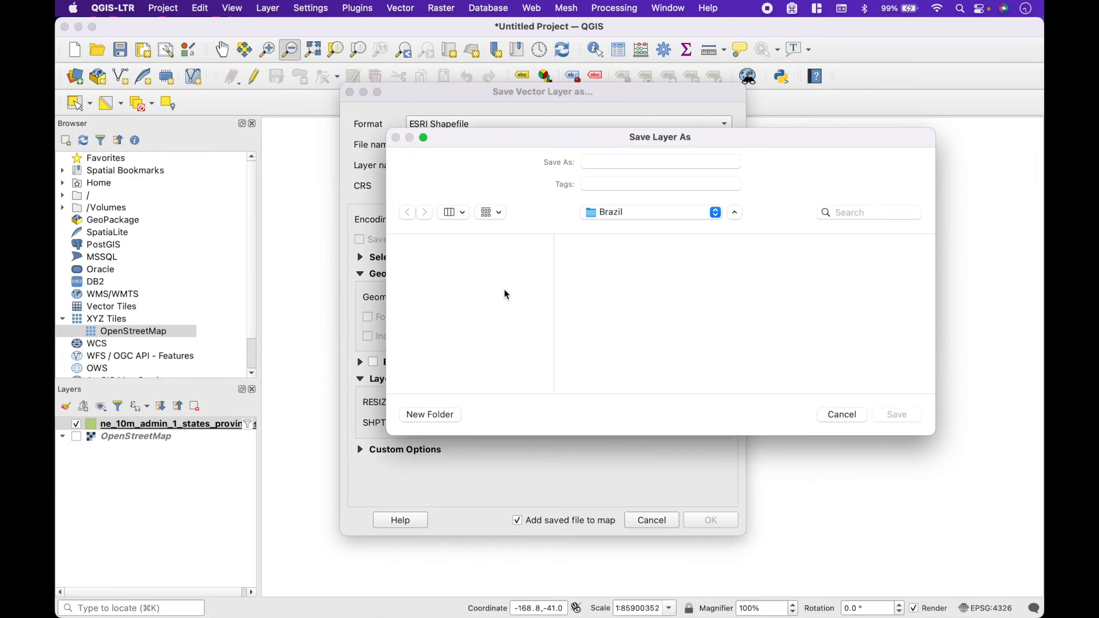
pyautogui.moveTo(600, 243)
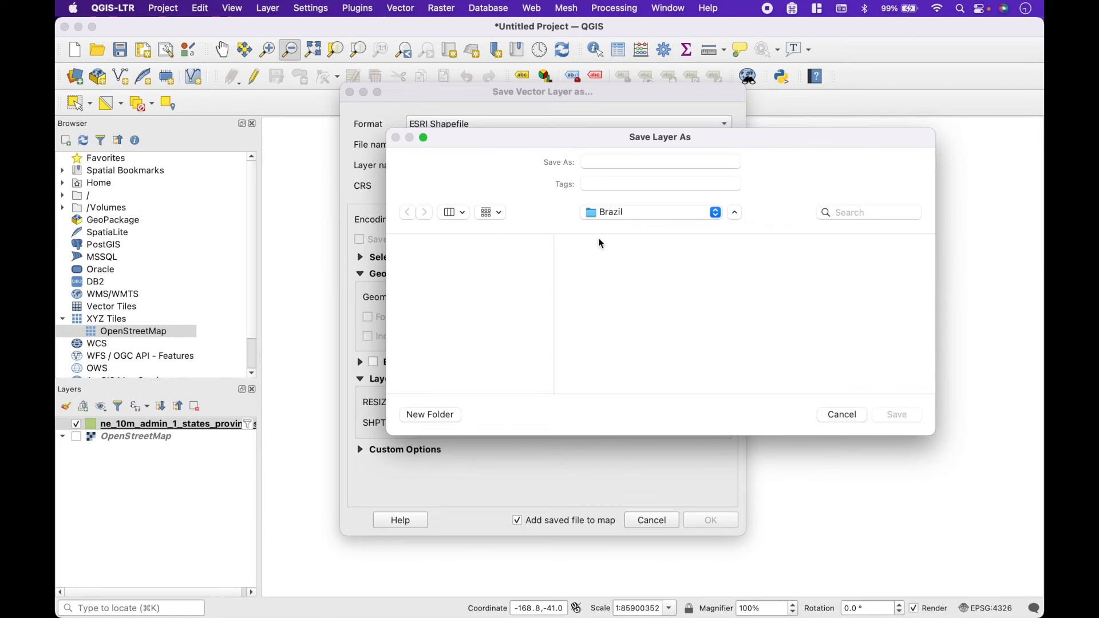
# Save the Brazil states as 'brazil shapefile' in the Desktop Brazil folder
pyautogui.write('brazil shapefile')
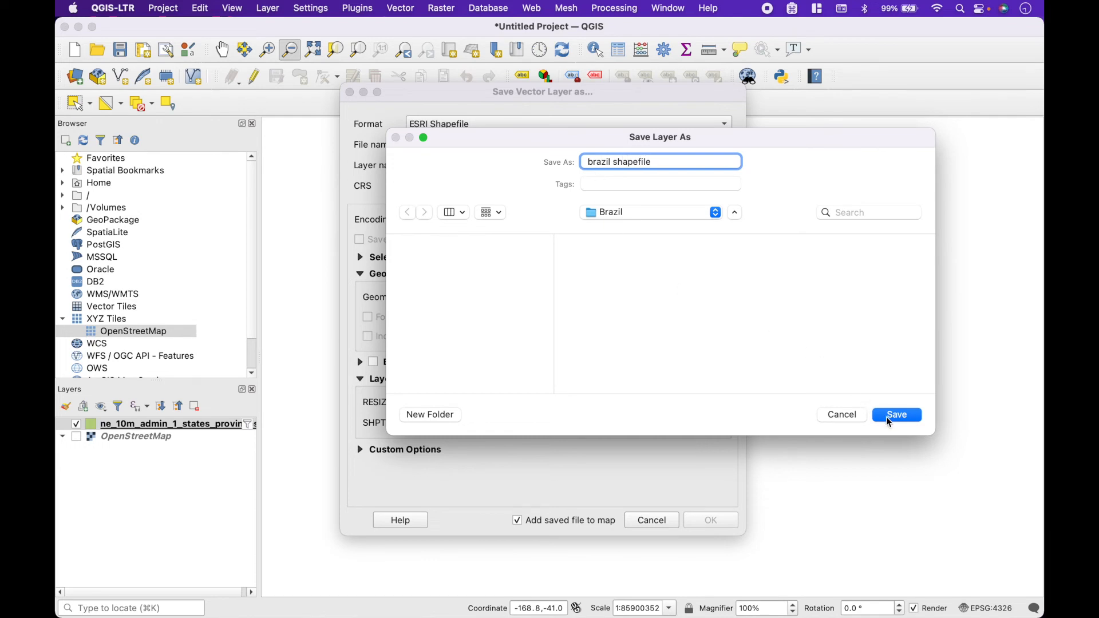
pyautogui.click(897, 414)
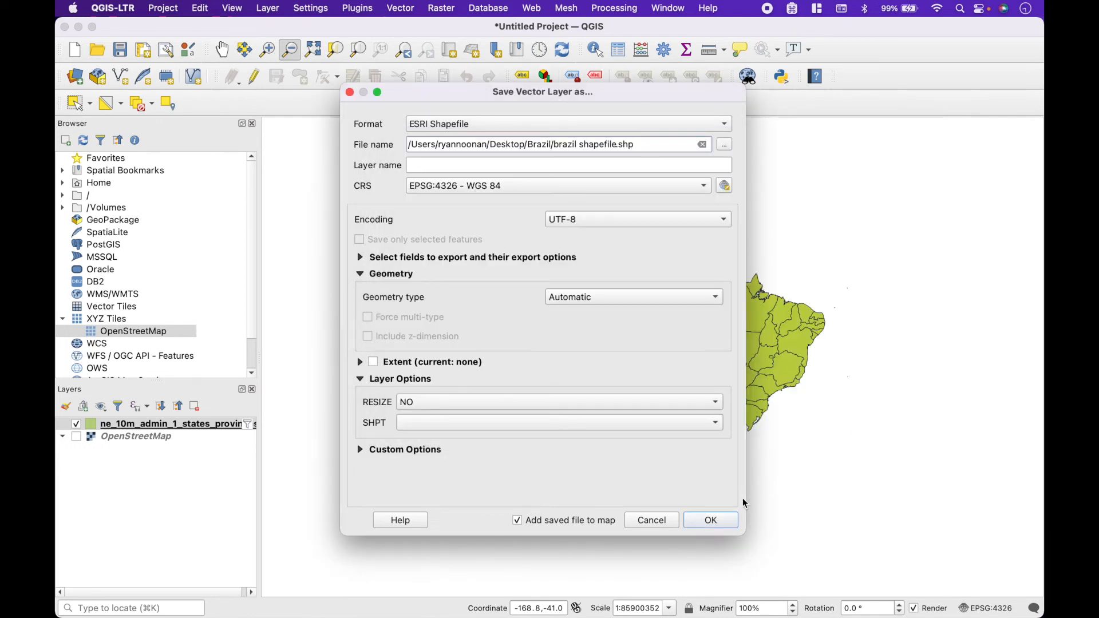
pyautogui.click(711, 520)
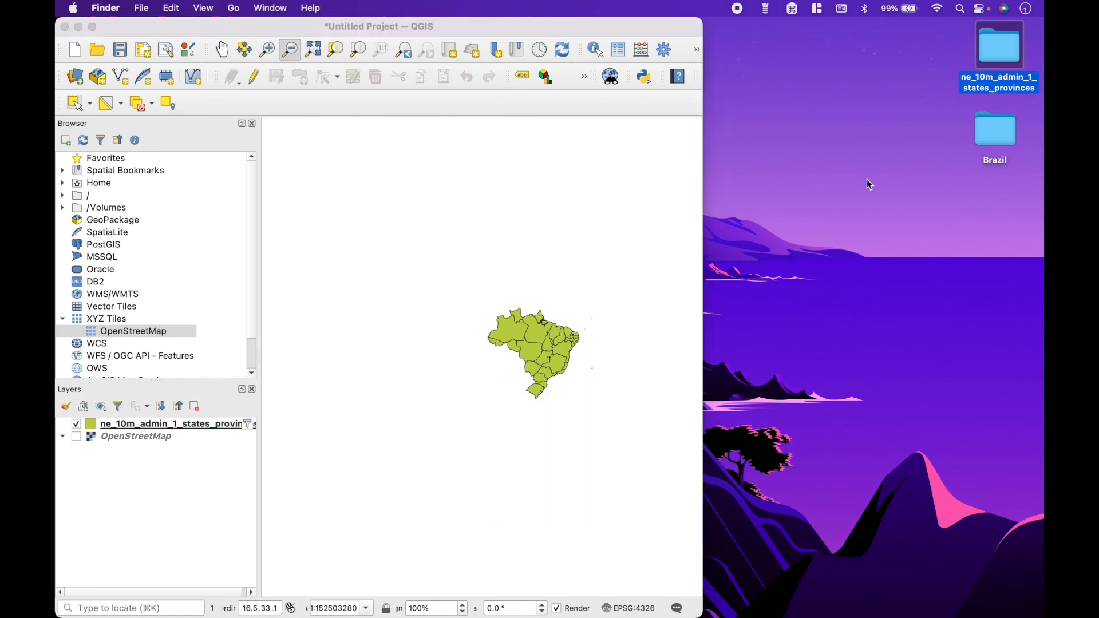
# Drag brazil shapefile.shp from the Brazil folder into the Layers panel, then close Finder
pyautogui.doubleClick(994, 128)
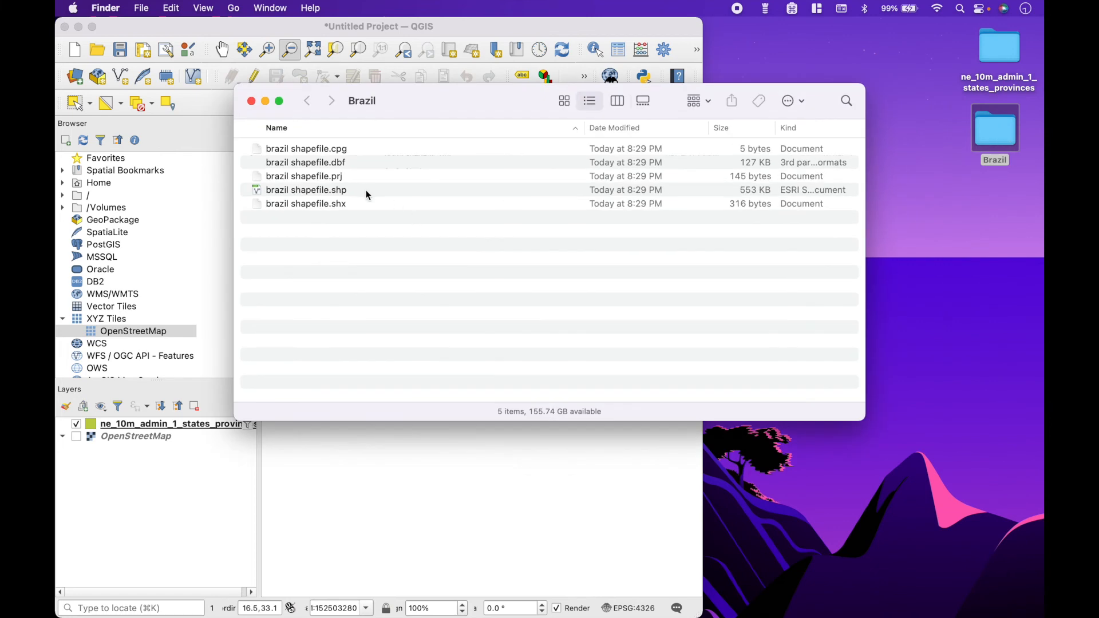
pyautogui.moveTo(306, 189); pyautogui.dragTo(169, 478)
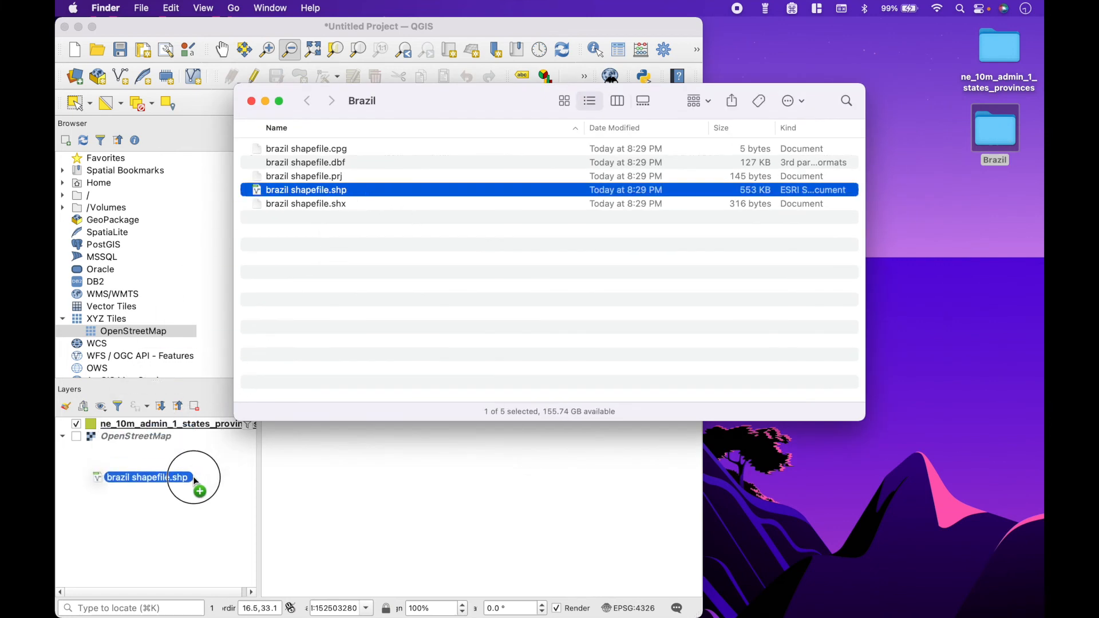
pyautogui.moveTo(168, 477); pyautogui.dragTo(154, 423)
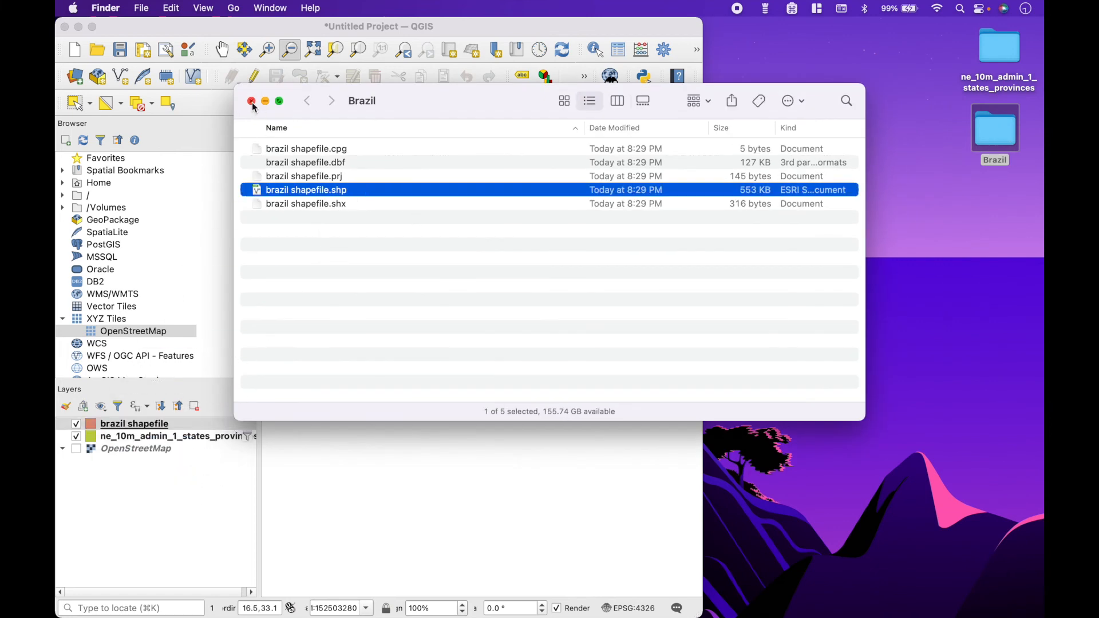
pyautogui.click(251, 101)
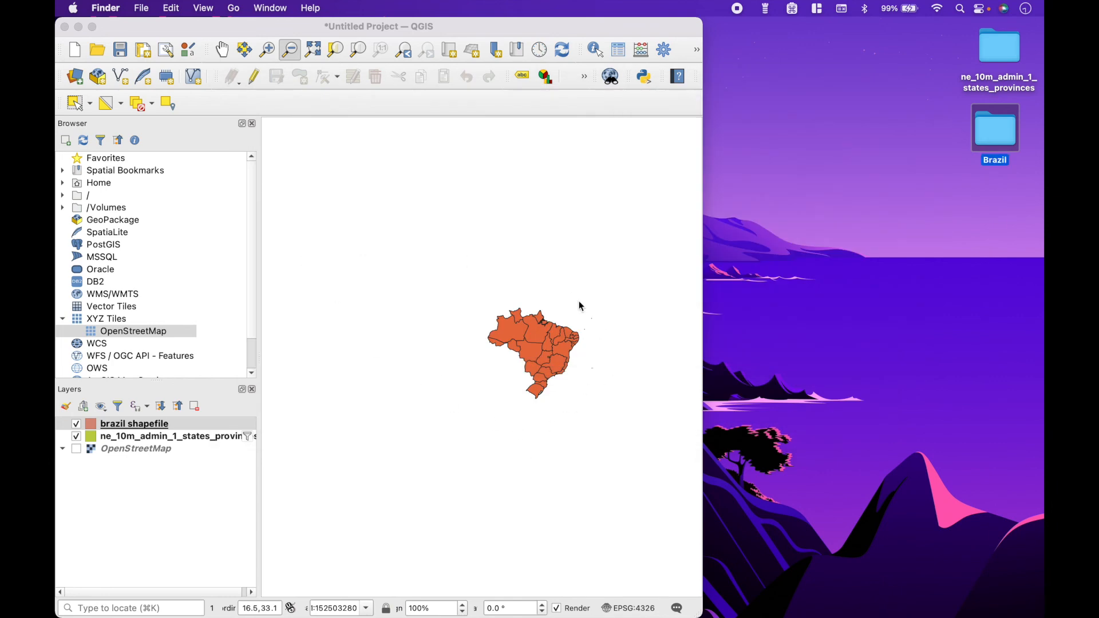
pyautogui.moveTo(529, 392)
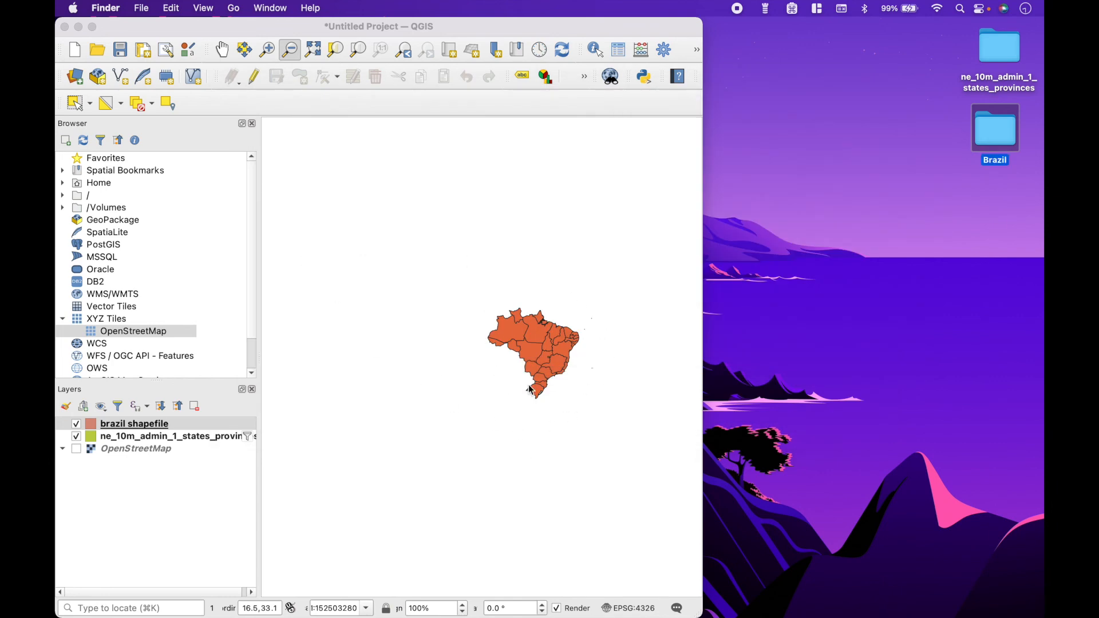